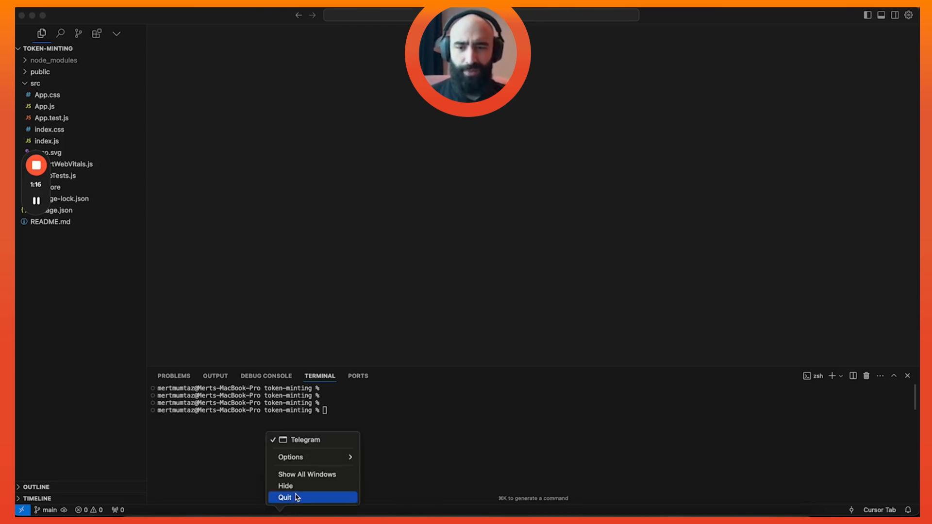
# Step: Quit Telegram from the Dock
pyautogui.click(284, 498)
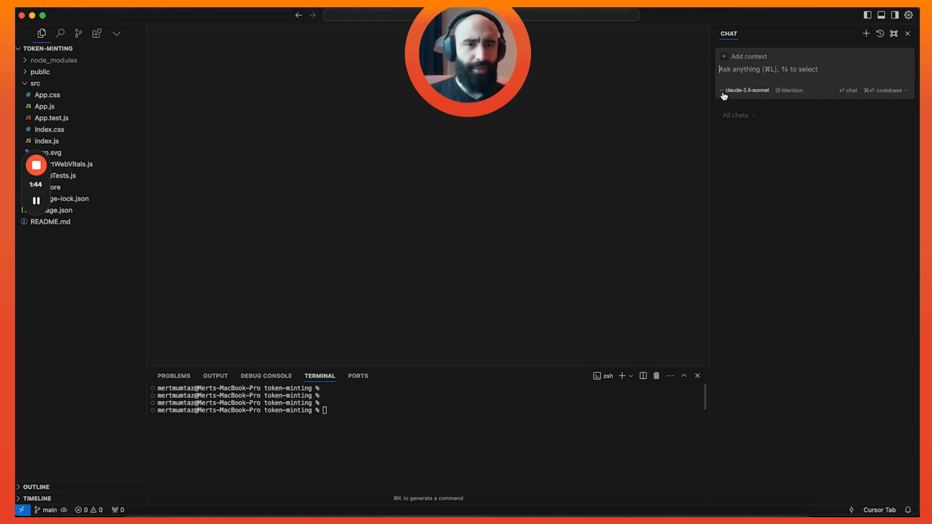
pyautogui.click(744, 90)
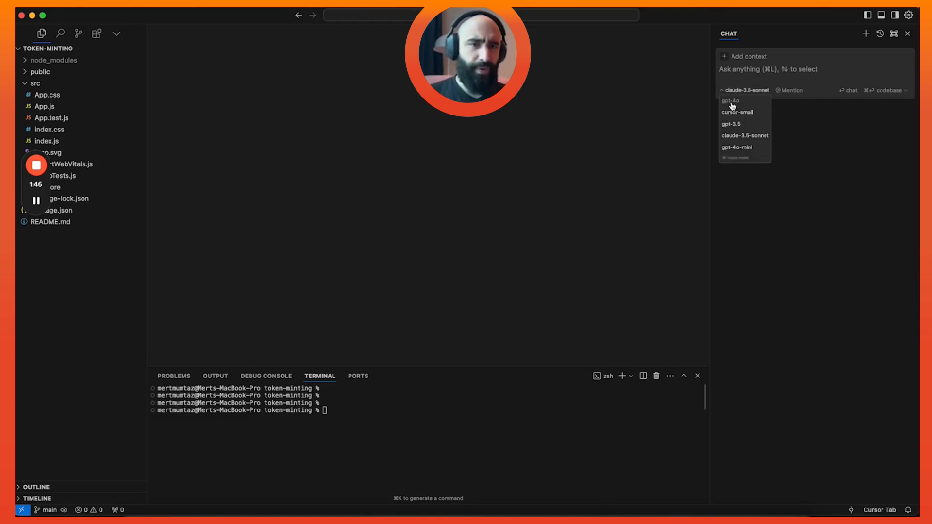
pyautogui.moveTo(736, 116)
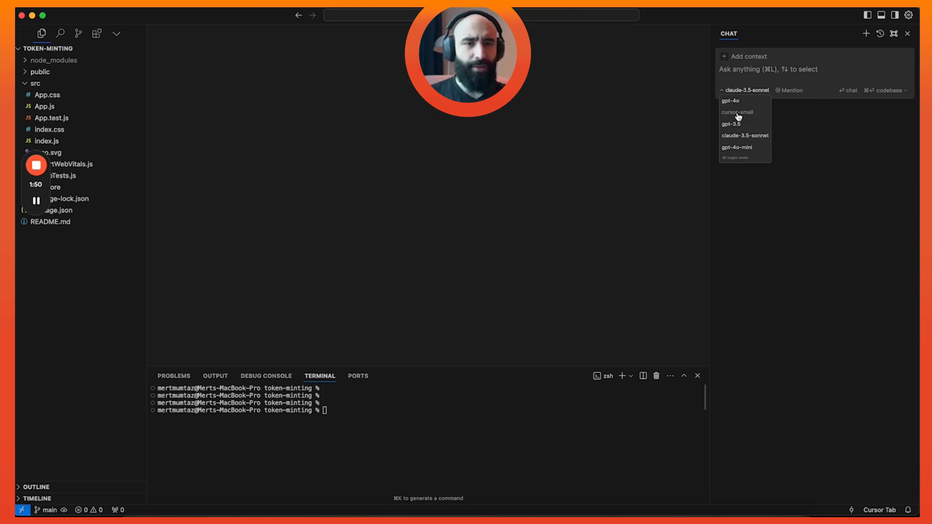
pyautogui.moveTo(791, 132)
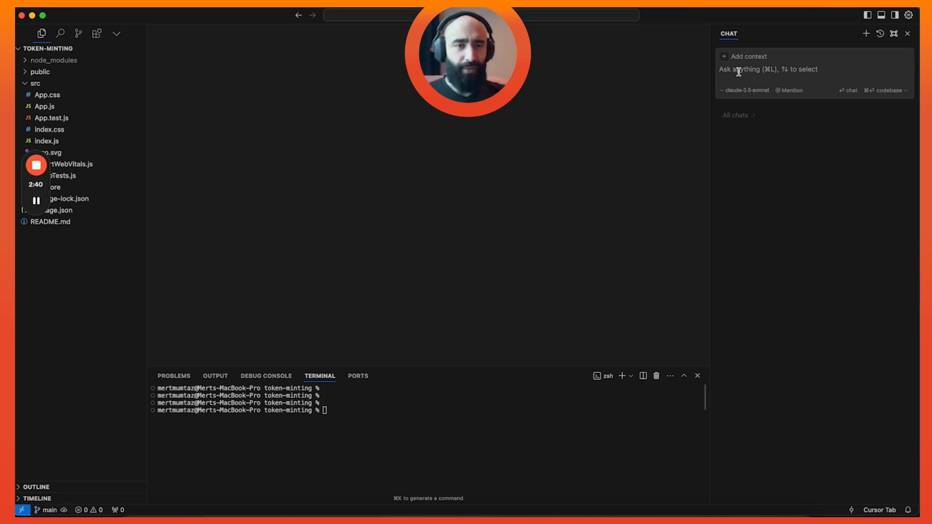
# Step: Type a prompt requesting a UI showing current and historical Solana transactions per second via native RPCs
pyautogui.write('hello sir. today I would like to build a UI')
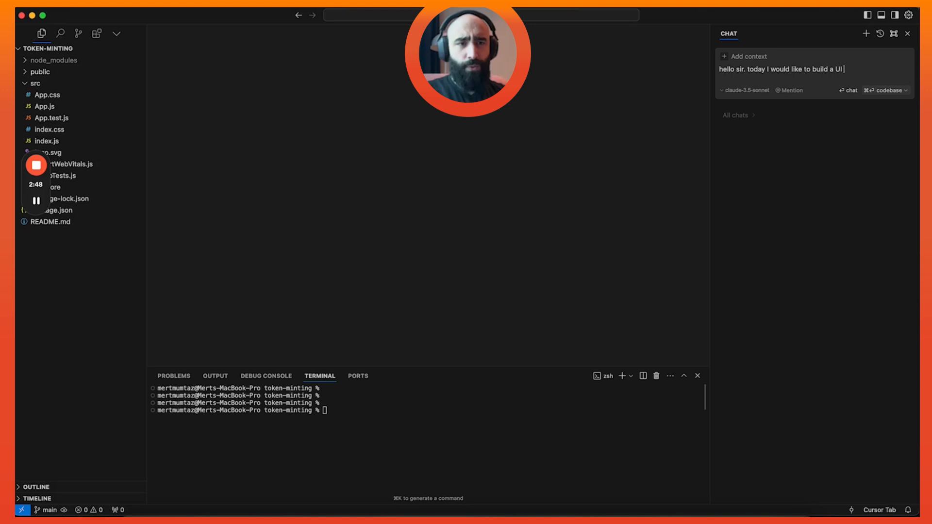
pyautogui.write('that shows current and historical solana transaction')
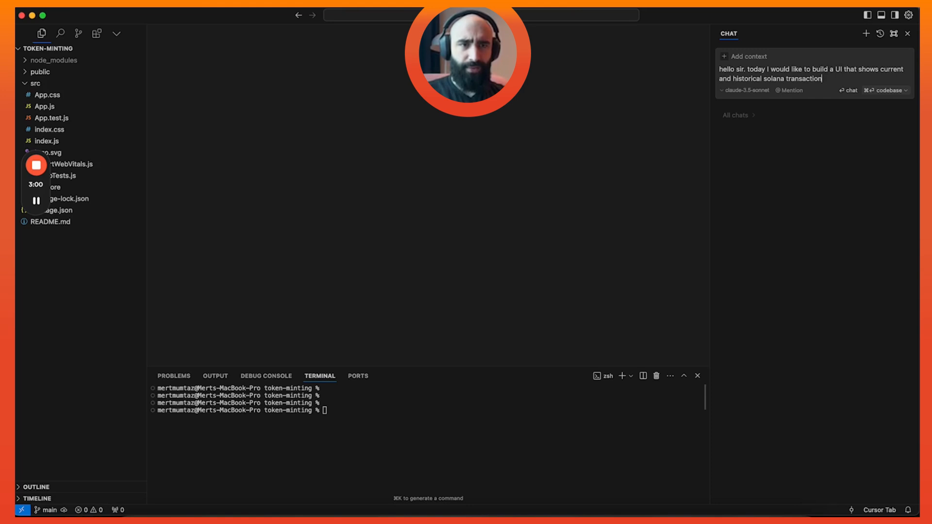
pyautogui.write('s per second')
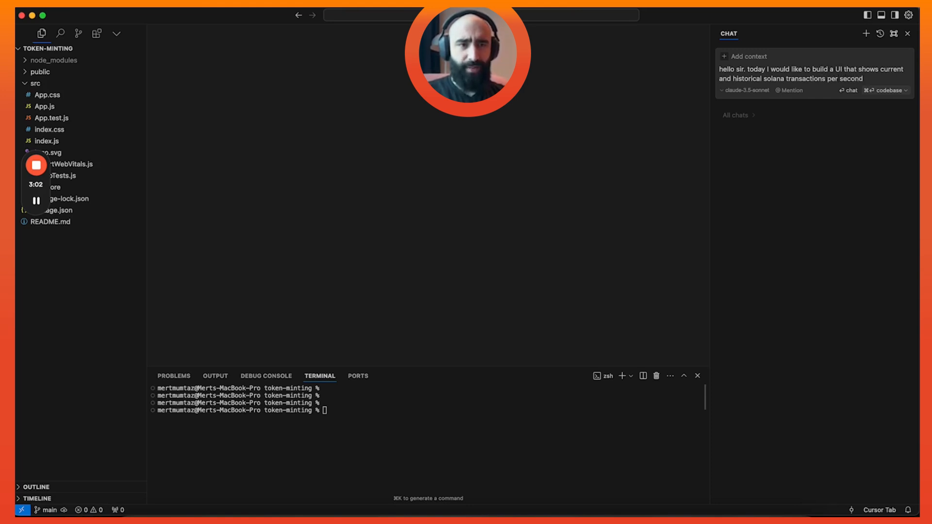
pyautogui.write('by fetching')
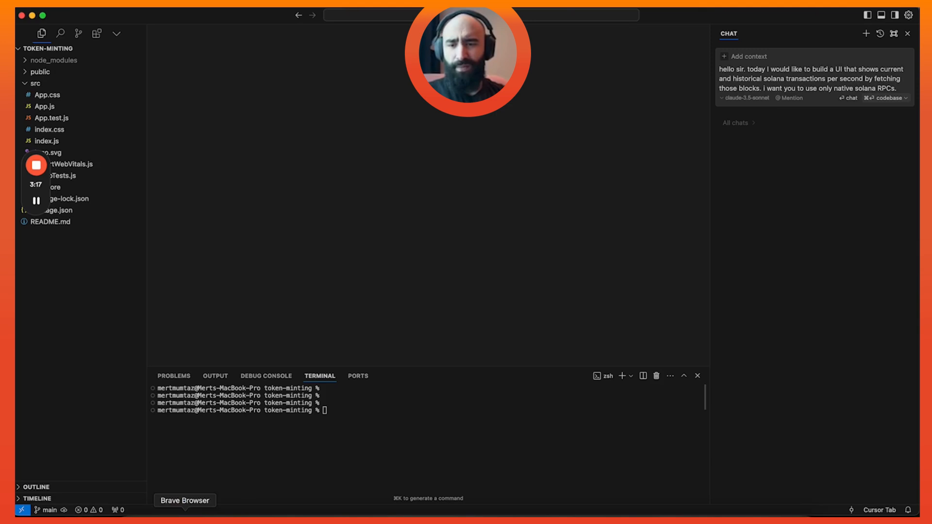
# Step: Copy the mainnet RPC URL from the Helius Endpoints page in Brave
pyautogui.click(185, 500)
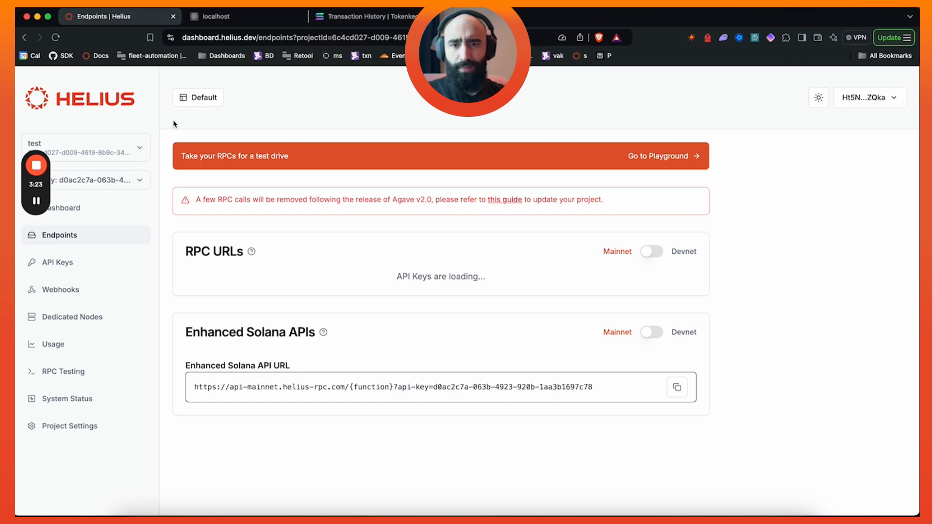
pyautogui.moveTo(470, 361)
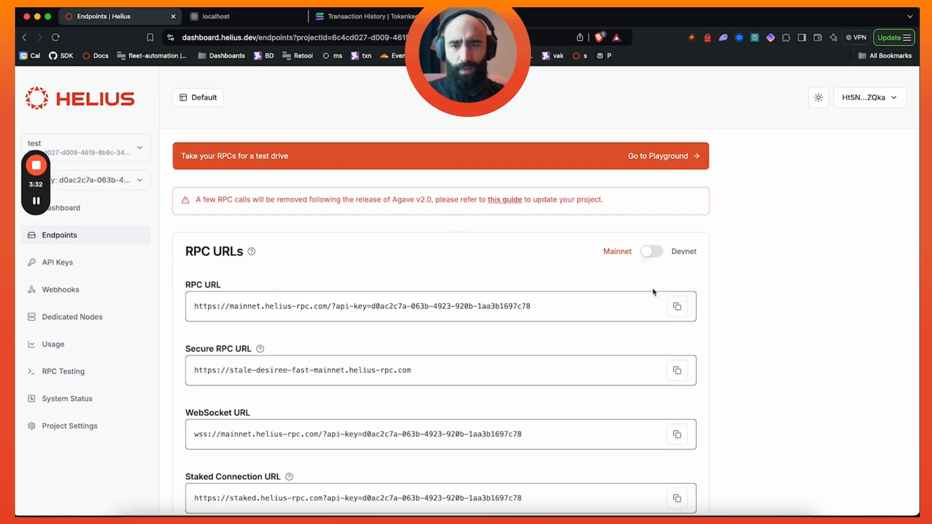
pyautogui.click(676, 306)
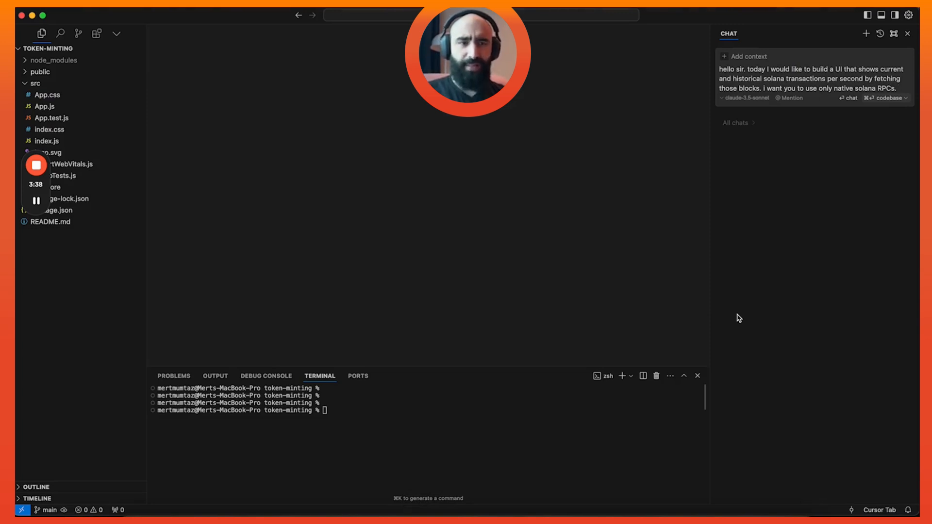
# Step: Send the prompt with the Helius mainnet URL, purple-and-green cyberpunk styling, and robust error handling
pyautogui.write('in fact,')
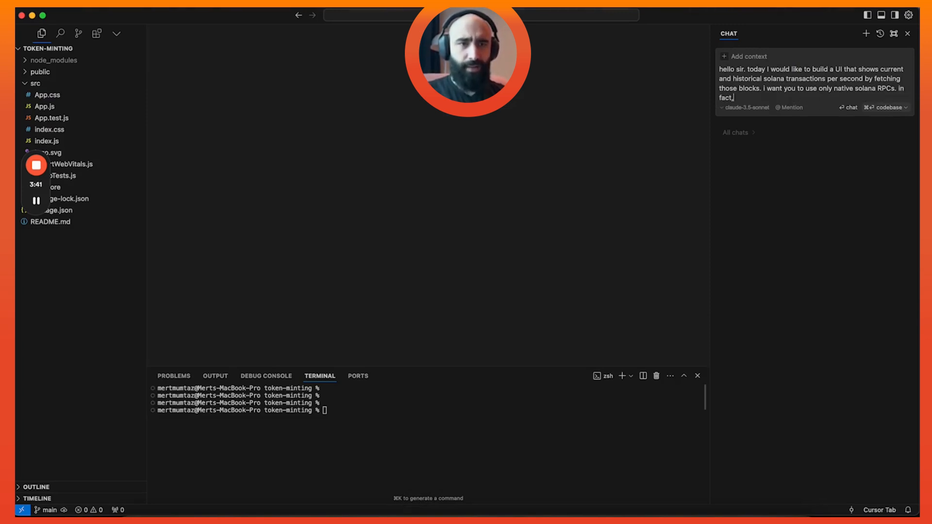
pyautogui.write('use this URL: @https://mainnet.helius-rpc.com/?api-key=d0ac2c7a-063b-4923-920b-1aa3b1697c78')
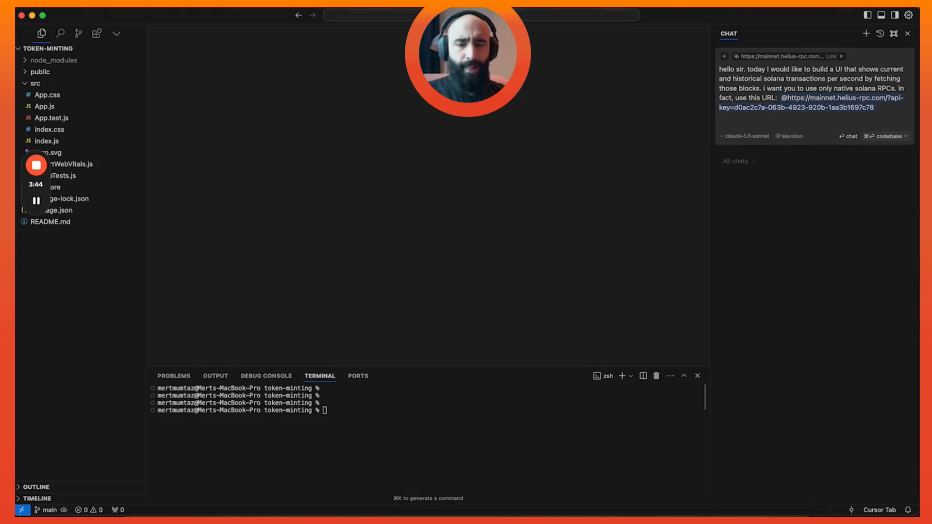
pyautogui.write('ensure that the UI is')
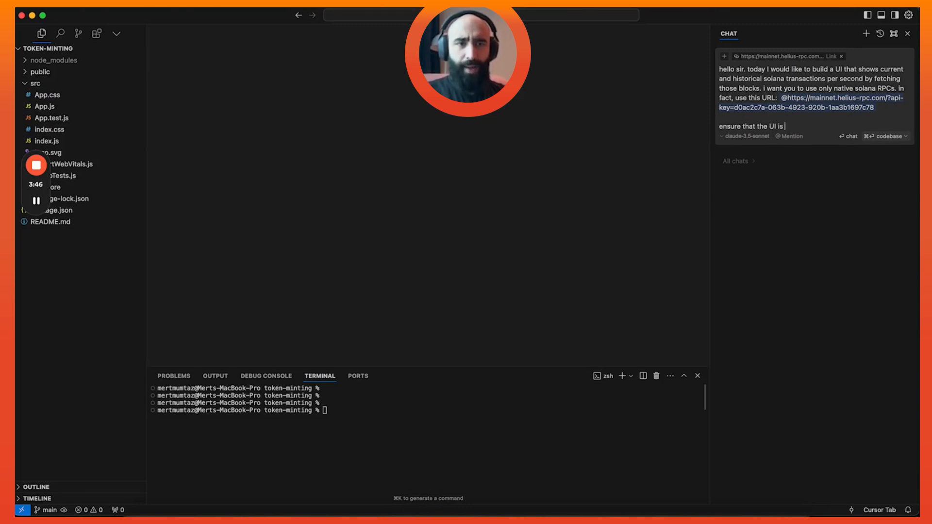
pyautogui.write('a clean, aesthetic, cyberpunk theme,')
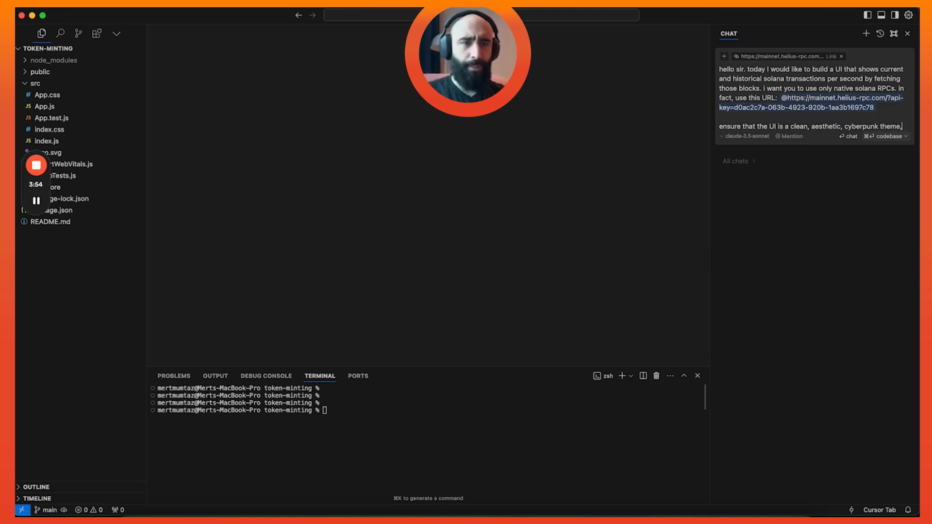
pyautogui.write('with elements of solana purple')
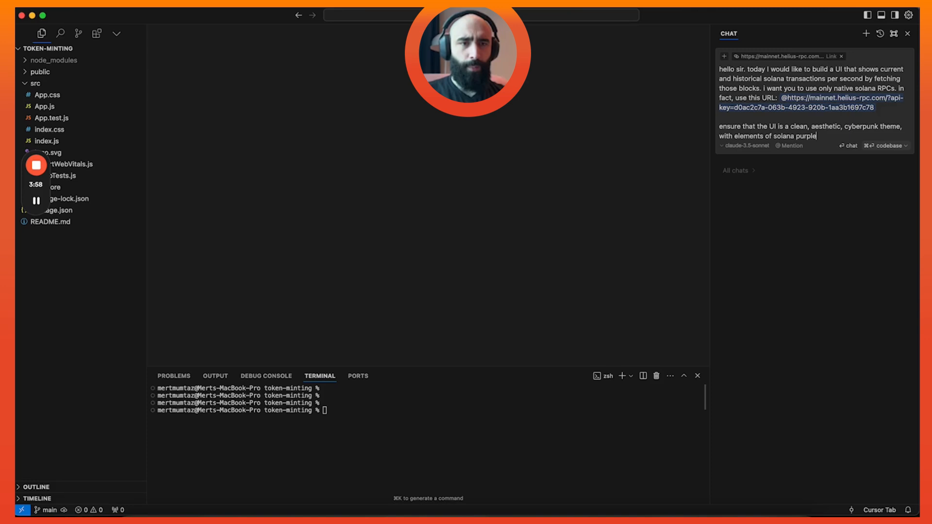
pyautogui.write('and green.')
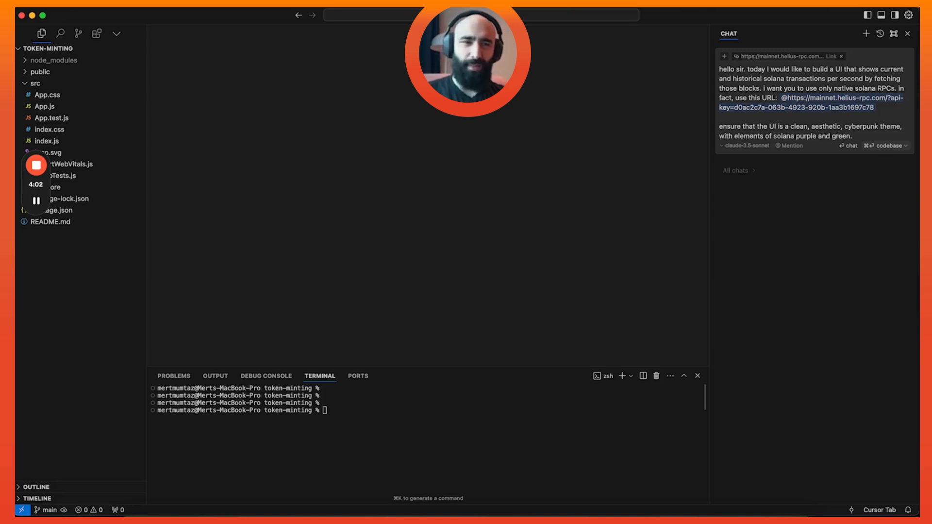
pyautogui.write('ensure that the app is fully function')
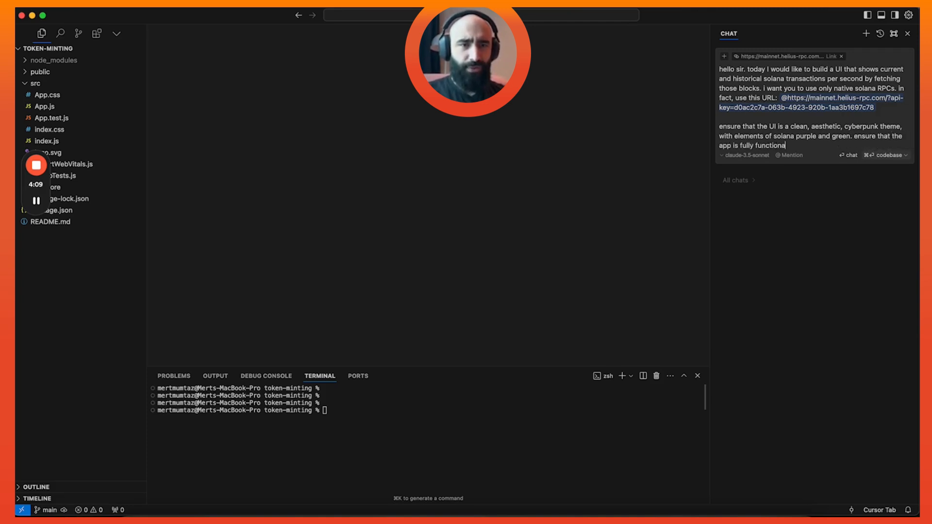
pyautogui.write('and')
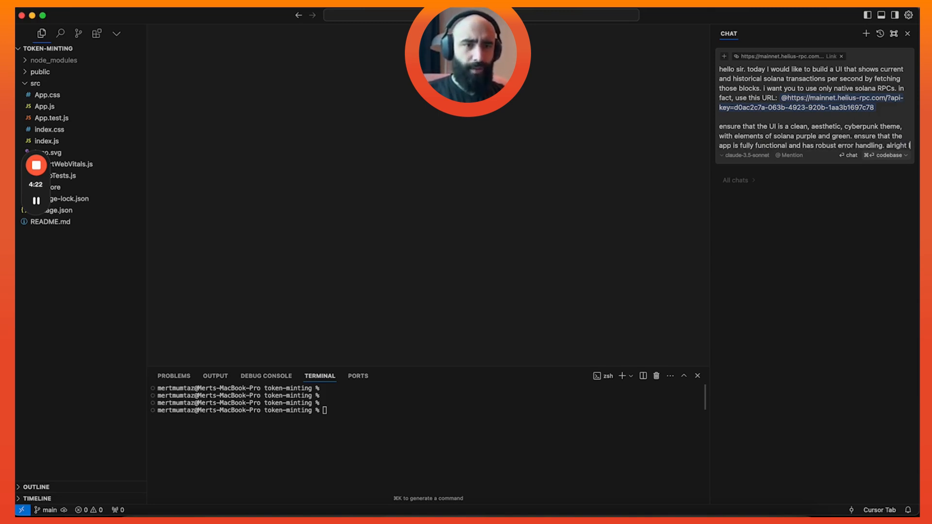
pyautogui.write("let's get to work, generate all the files.")
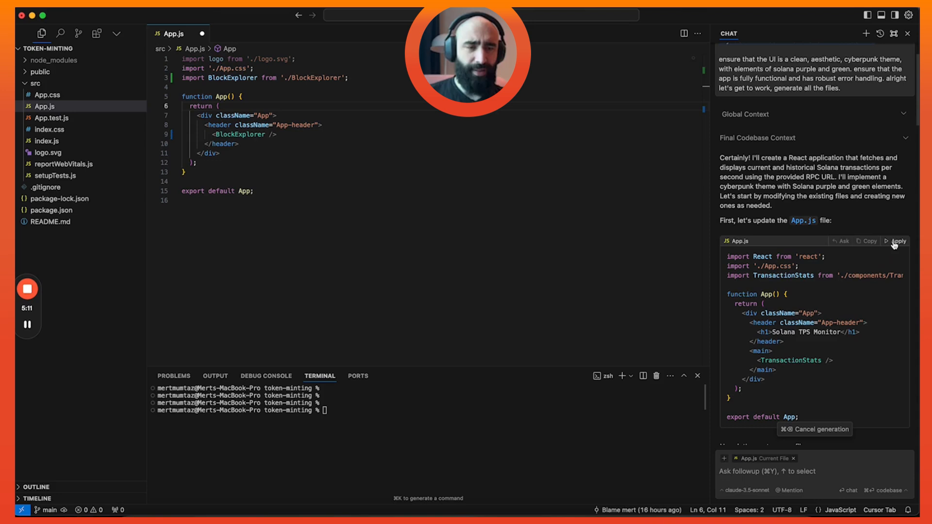
# Step: Apply and accept the AI's rewritten App.js code
pyautogui.click(898, 241)
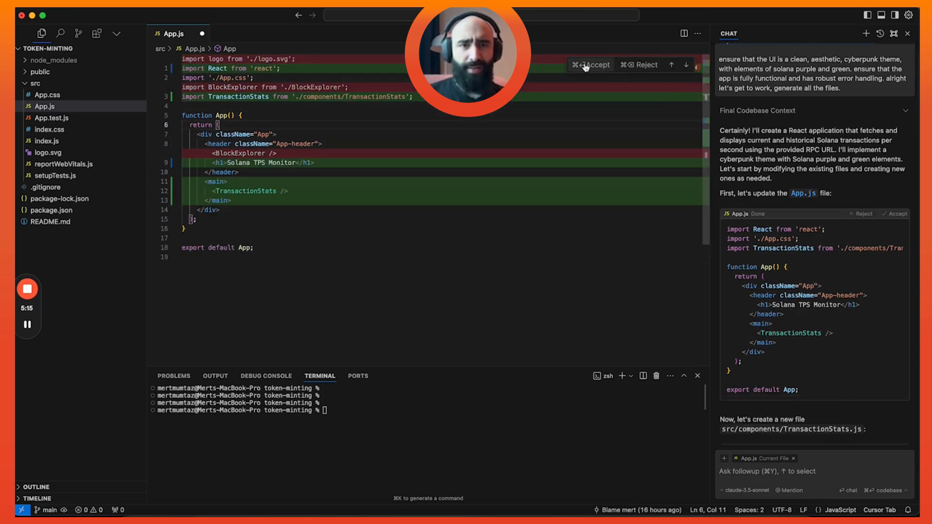
pyautogui.click(594, 65)
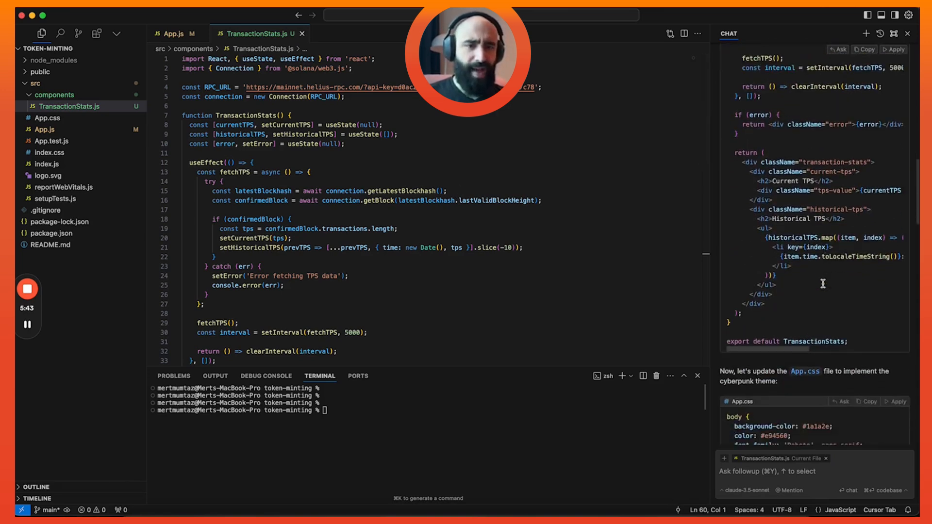
# Step: Apply and accept the suggested cyberpunk styles in App.css
pyautogui.scroll(-3)
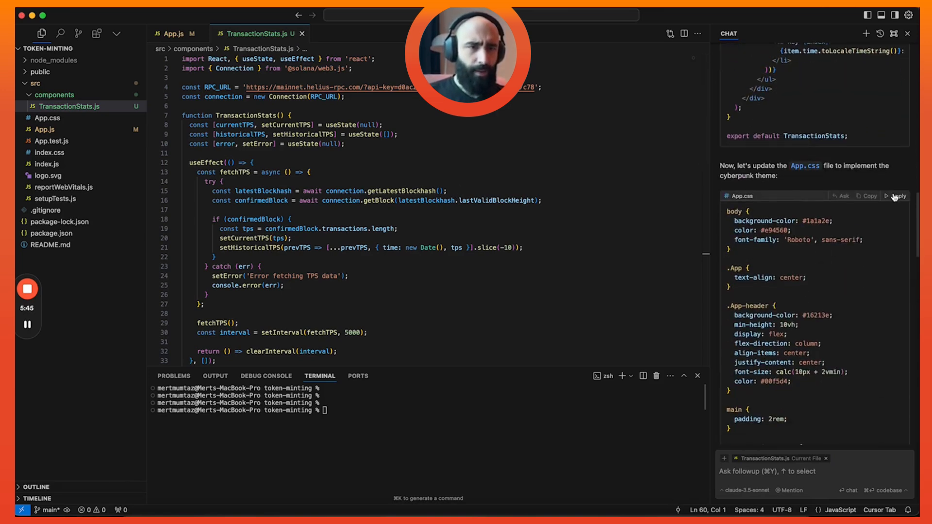
pyautogui.click(897, 195)
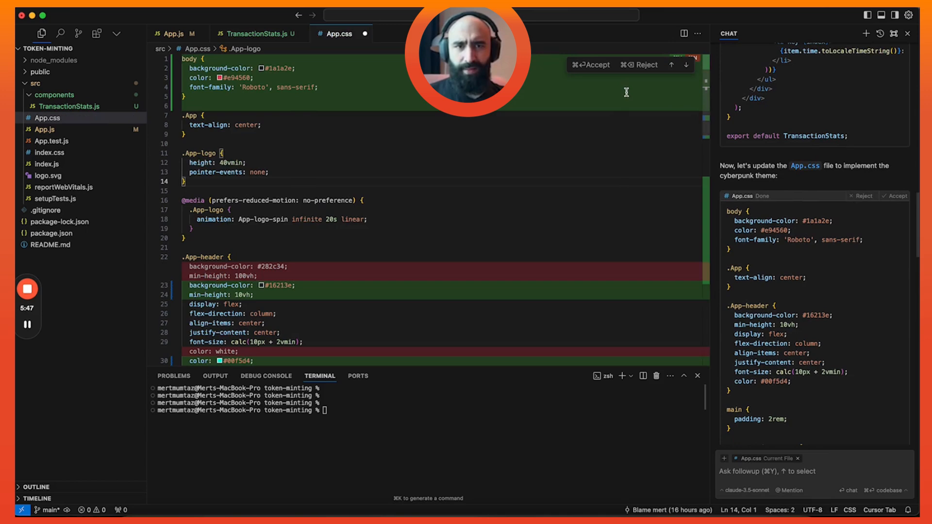
pyautogui.click(590, 64)
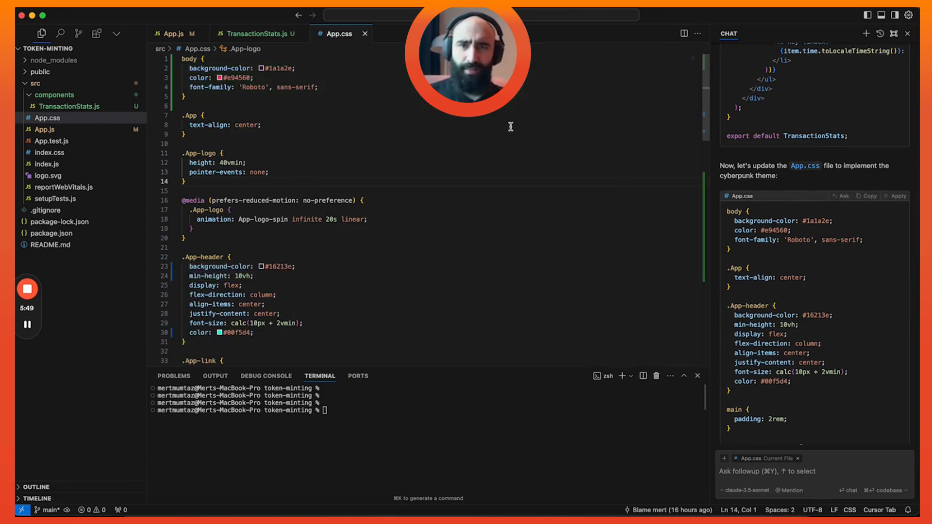
pyautogui.scroll(-3)
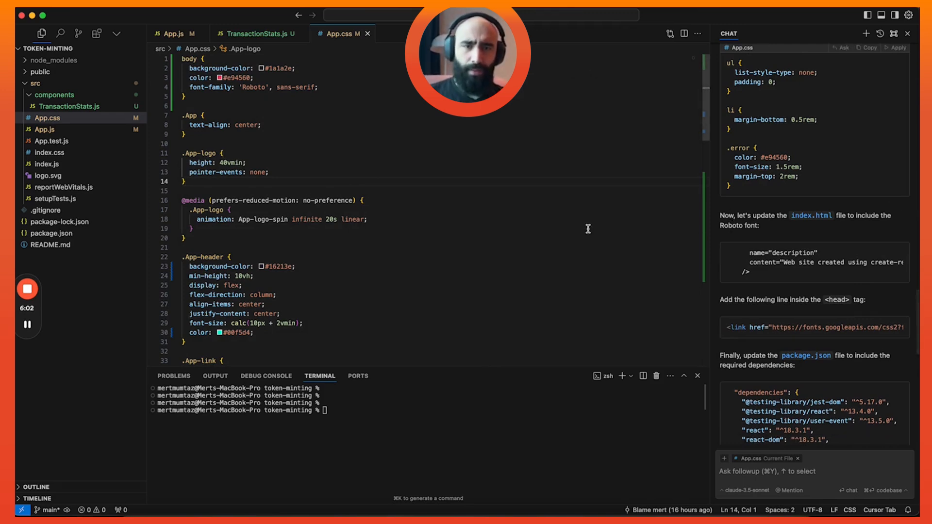
pyautogui.scroll(-3)
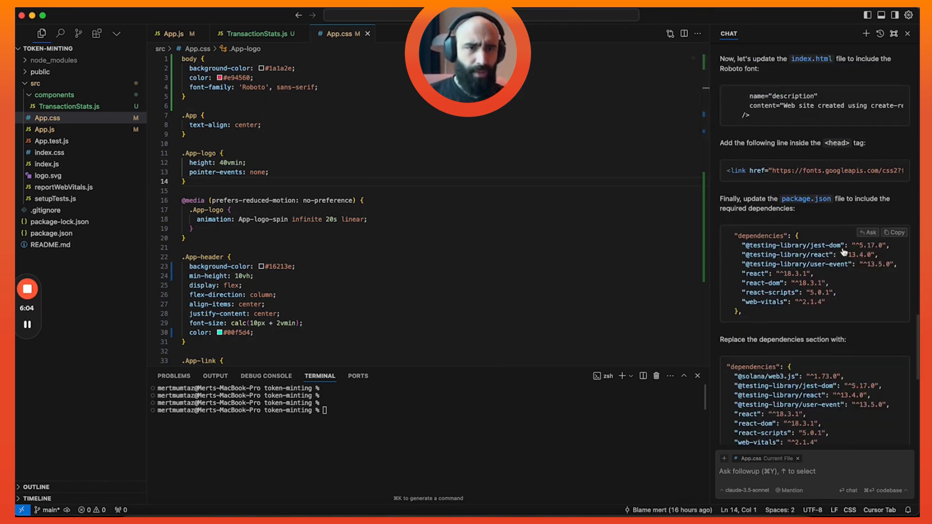
pyautogui.scroll(-3)
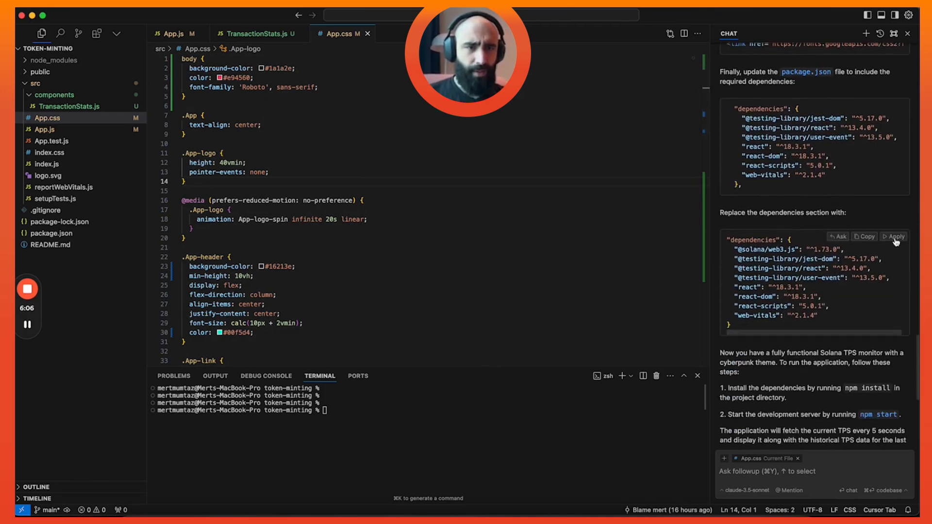
pyautogui.click(894, 236)
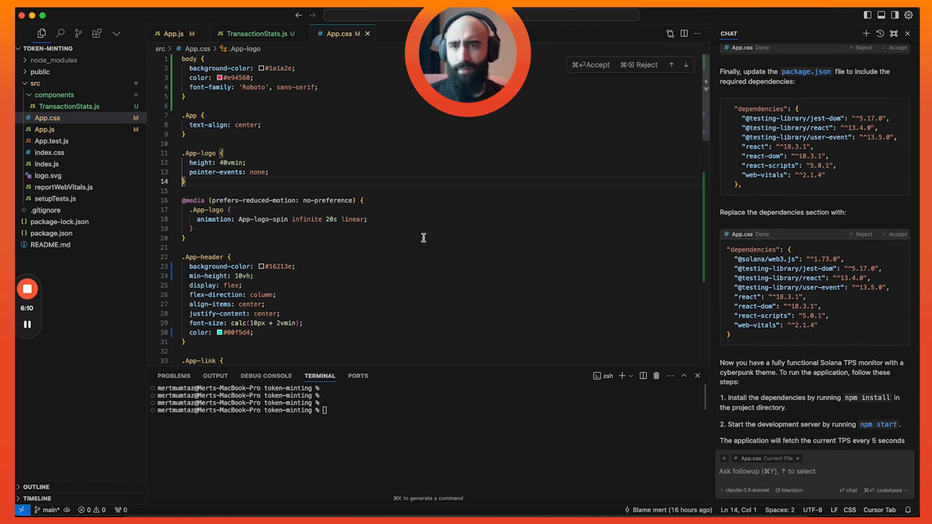
pyautogui.moveTo(376, 215)
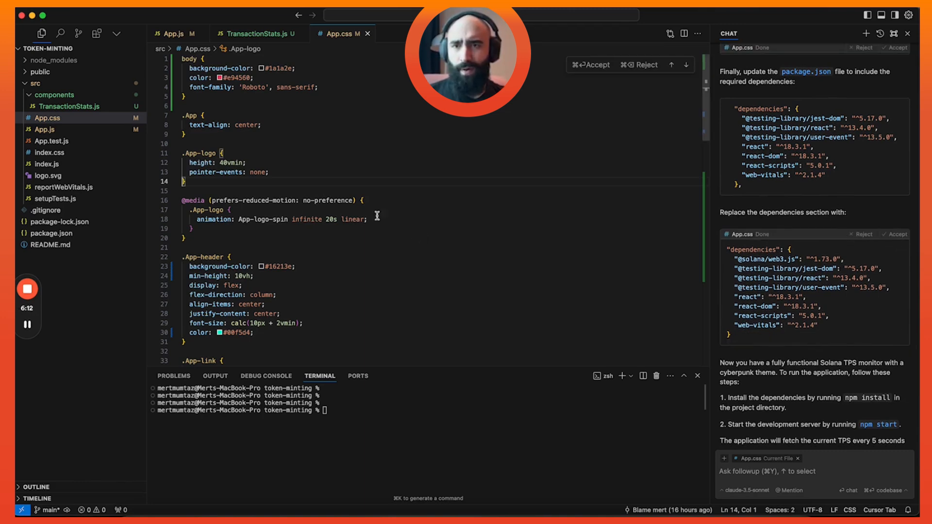
pyautogui.moveTo(447, 259)
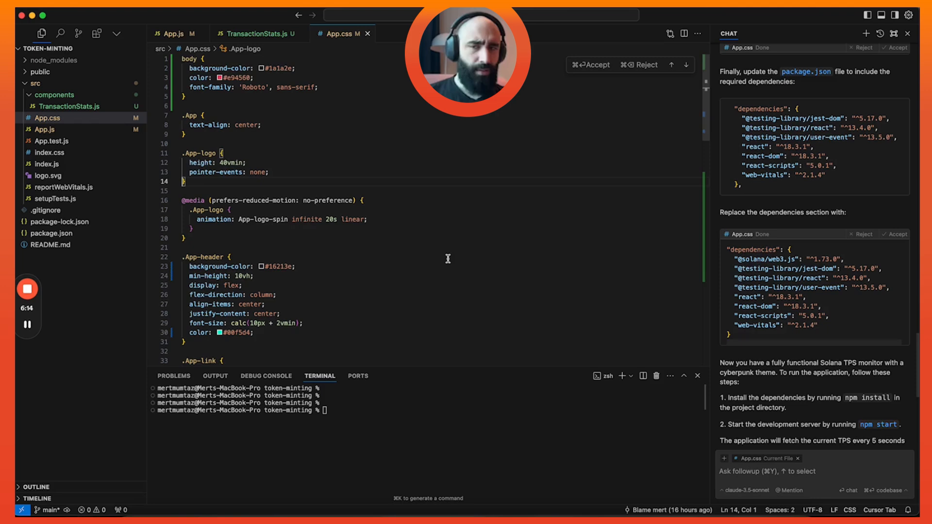
# Step: Apply the dependency list to package.json and enter npm install in the terminal
pyautogui.click(50, 233)
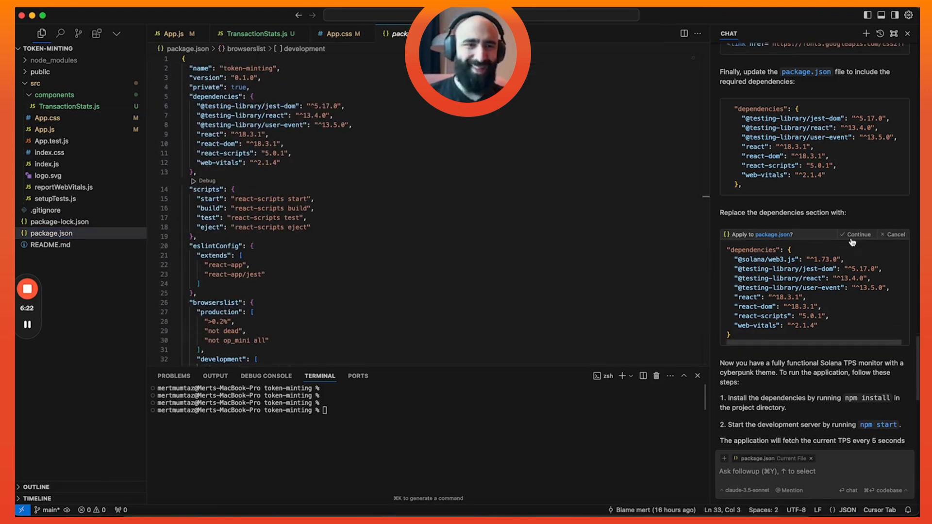
pyautogui.click(856, 234)
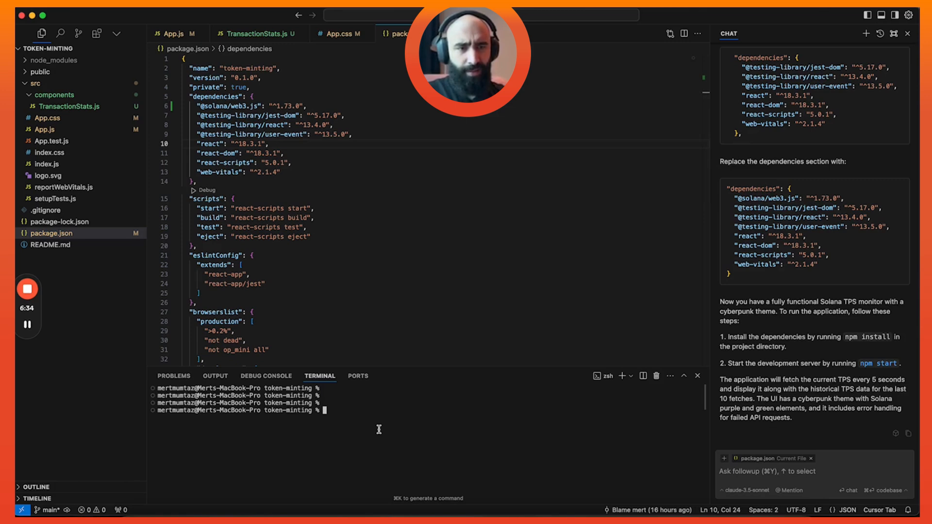
pyautogui.write('npm install')
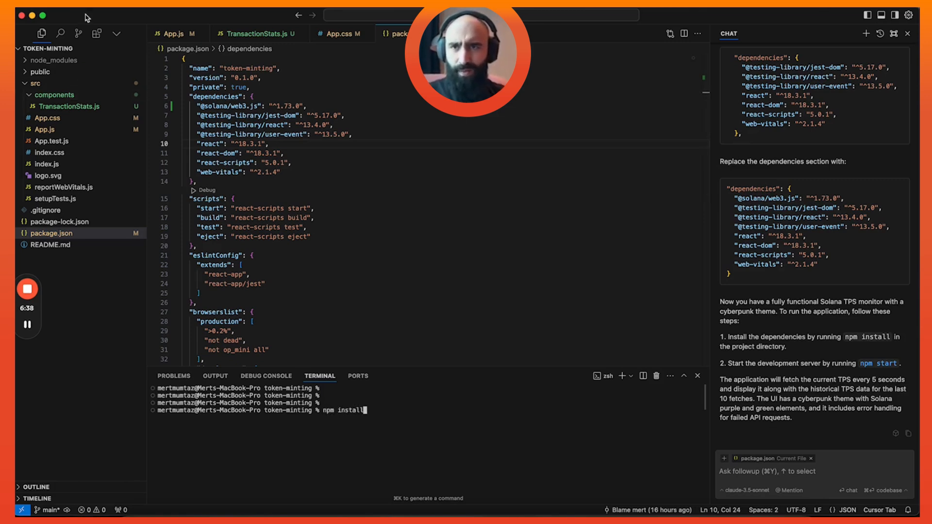
# Step: Run npm install, then enter npm start to launch the development server
pyautogui.click(86, 17)
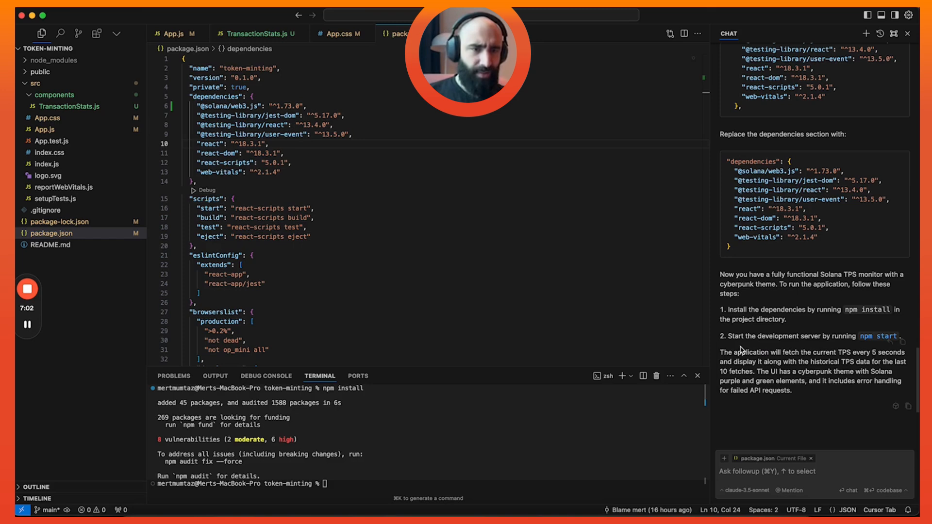
pyautogui.write('np')
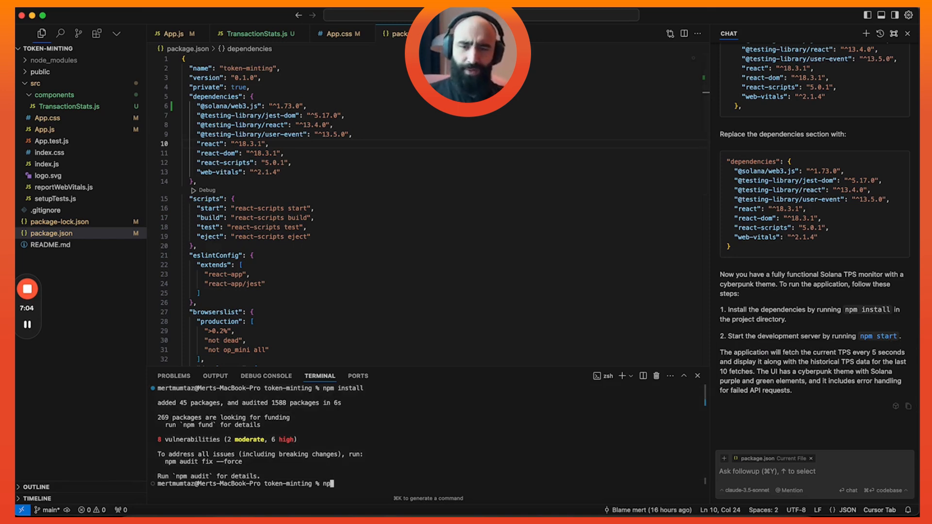
pyautogui.write('start')
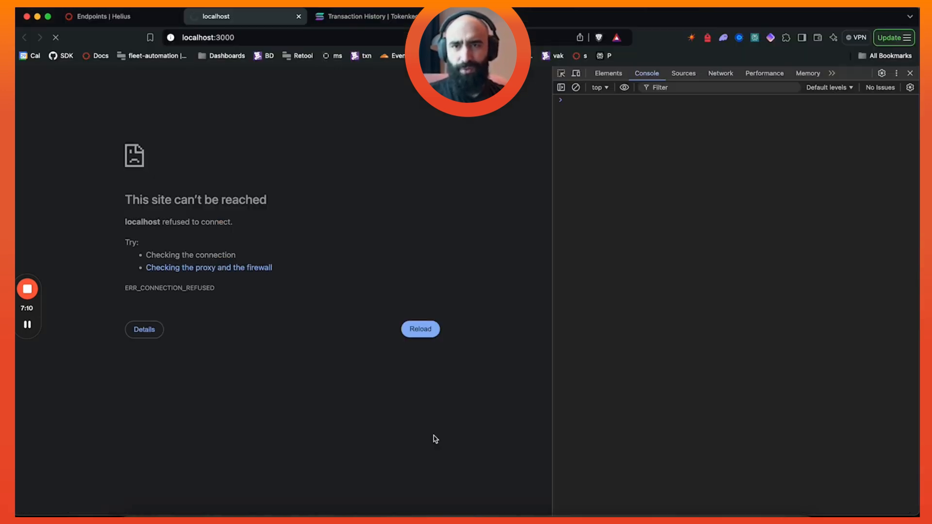
pyautogui.click(419, 329)
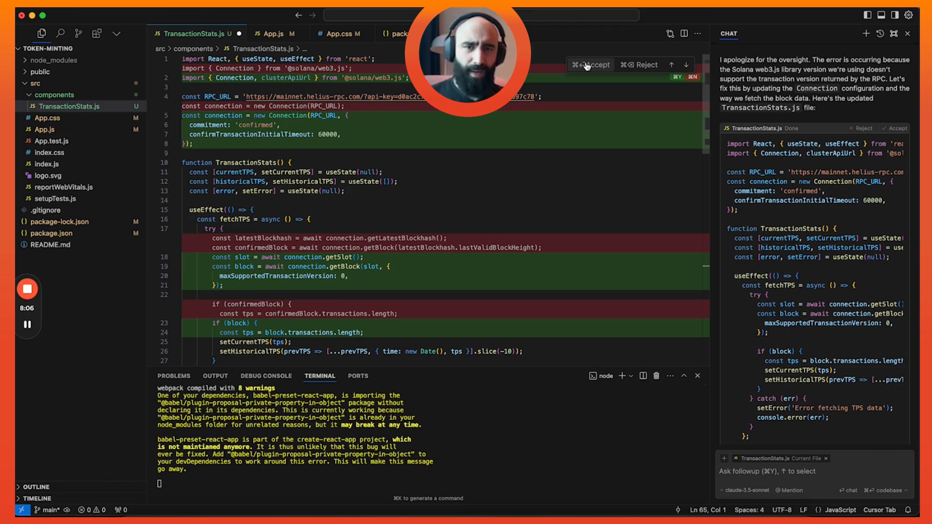
# Step: Accept the getSlot/getBlock TPS fix in TransactionStats.js and read the chat explanation
pyautogui.click(590, 64)
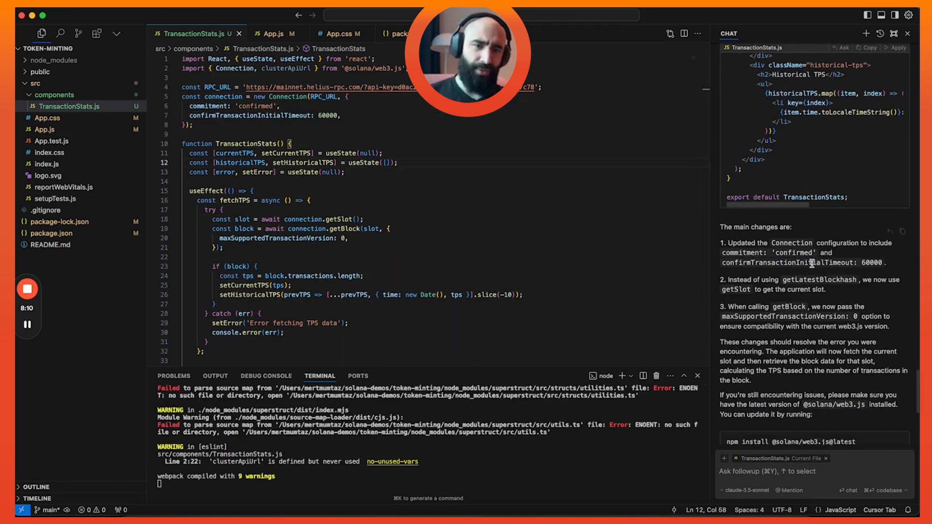
pyautogui.scroll(-3)
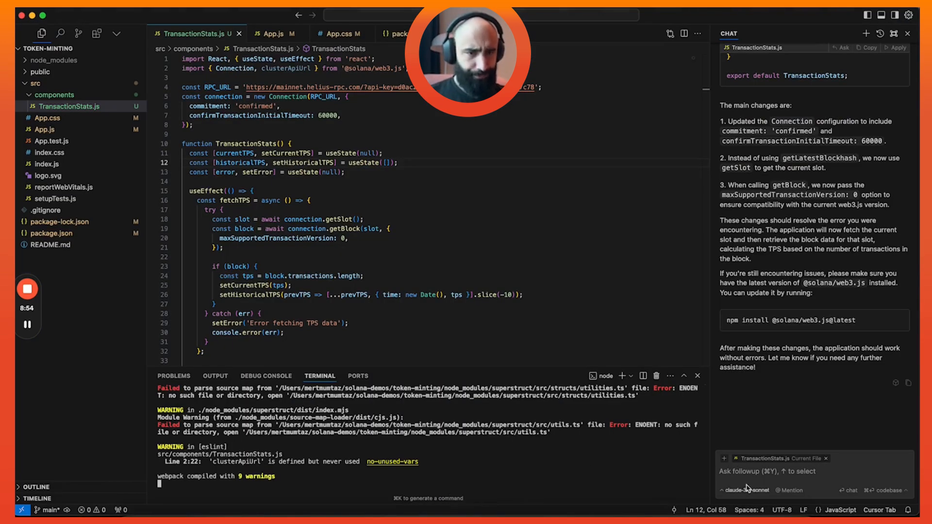
# Step: Send a follow-up requesting a TPS history graph and Red Bull F1 car styling
pyautogui.write('ok')
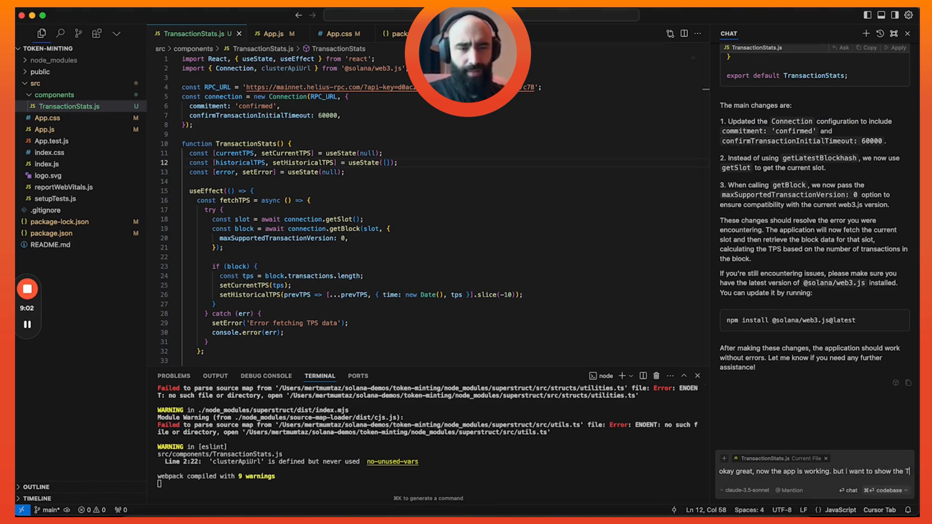
pyautogui.write('TPS history in graph fo')
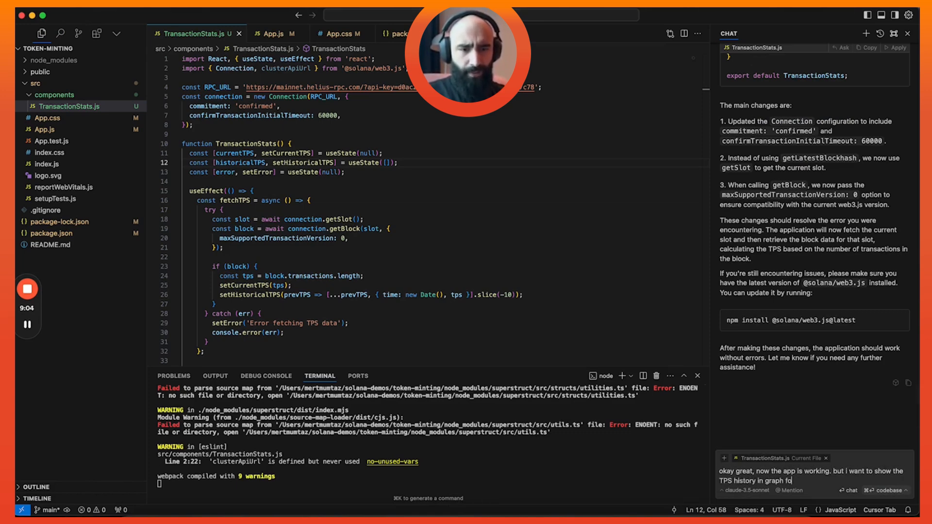
pyautogui.write('rmat. additionally, the UI is really damn ugly. please make it more beautiful.')
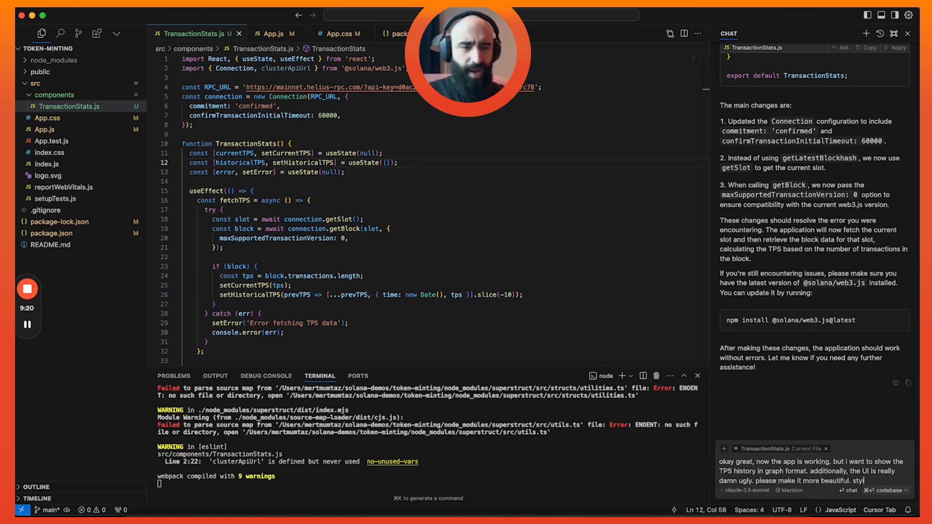
pyautogui.write('style it like a redbull f')
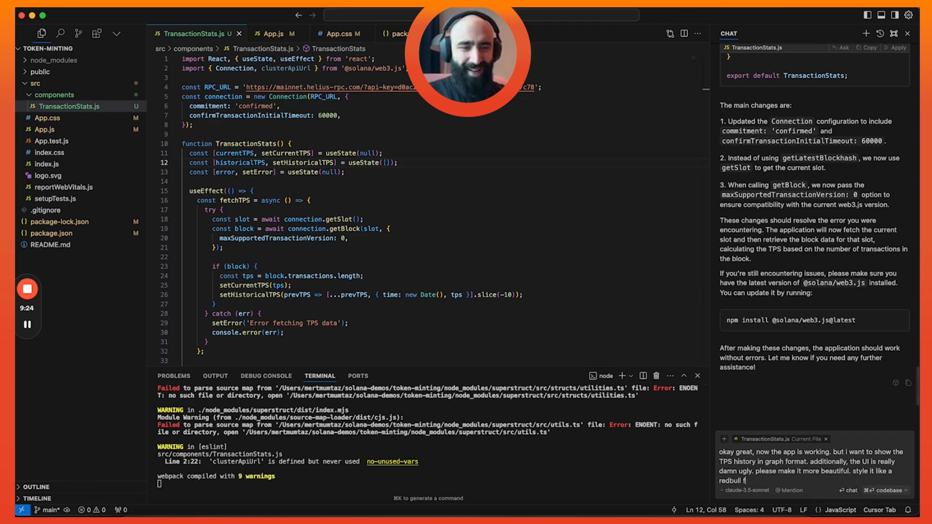
pyautogui.write('1 car')
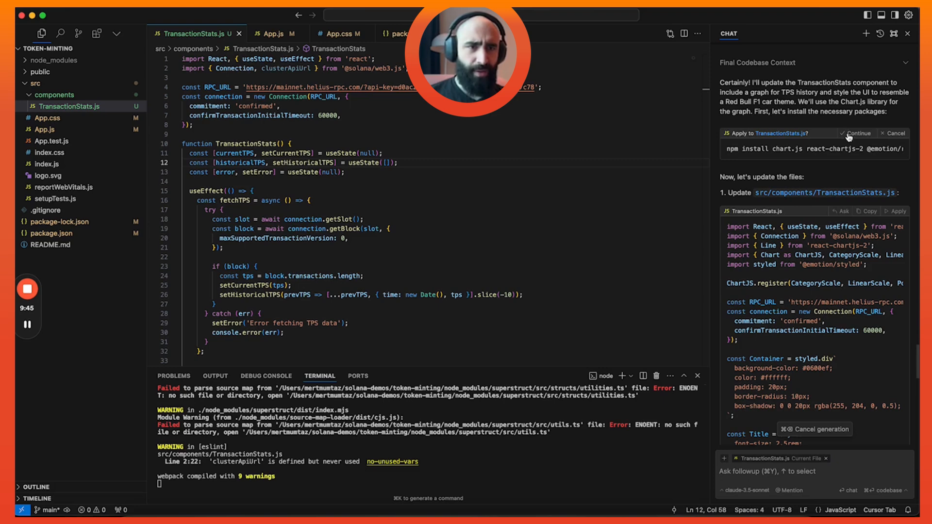
pyautogui.click(858, 132)
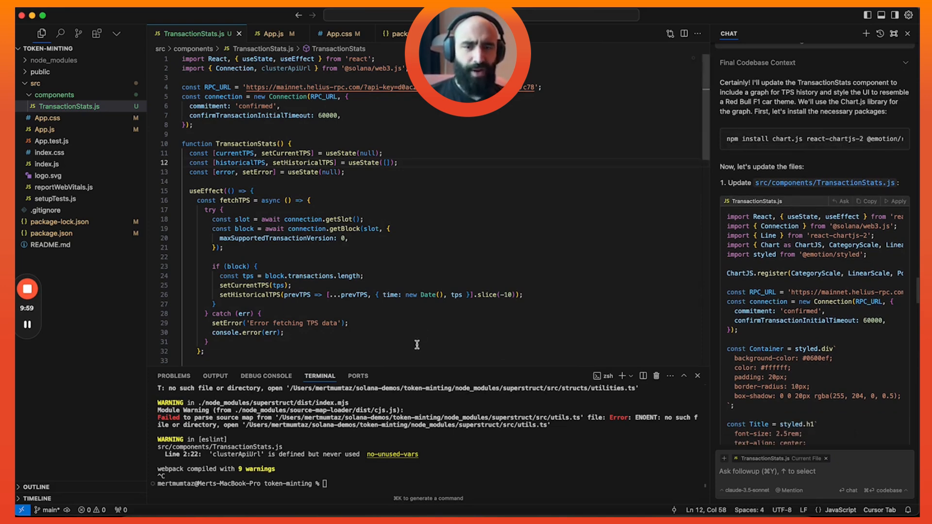
pyautogui.write('npm install chart.js react-chartjs-2 @emotion/react @emotion/styled')
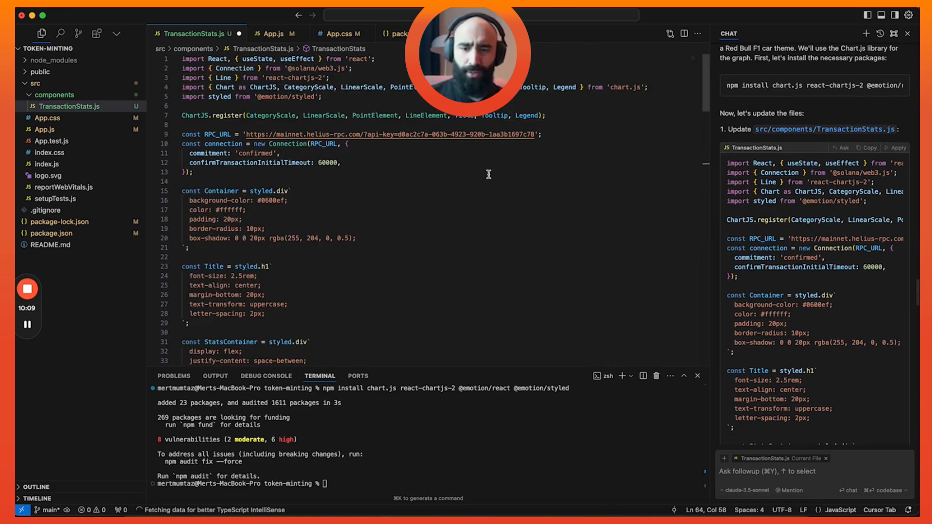
pyautogui.scroll(-3)
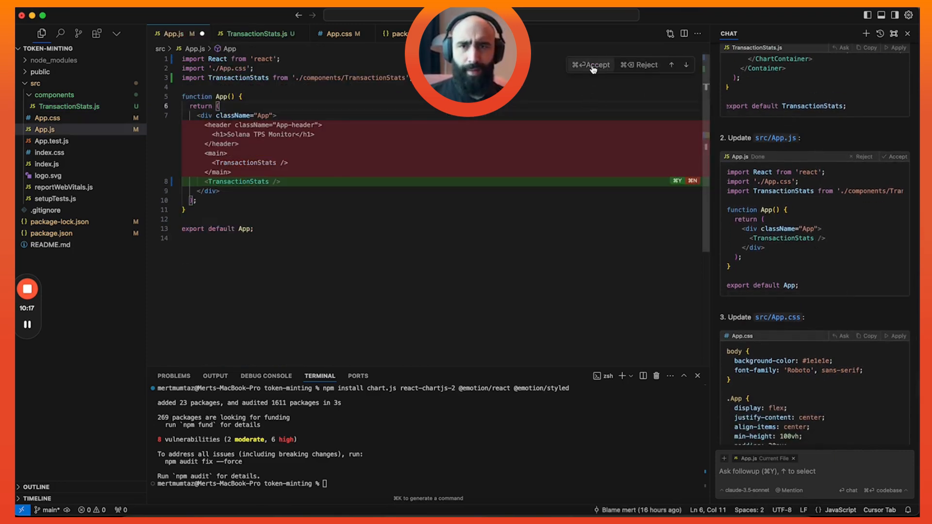
# Step: Accept the AI's simplified App.js changes
pyautogui.click(590, 65)
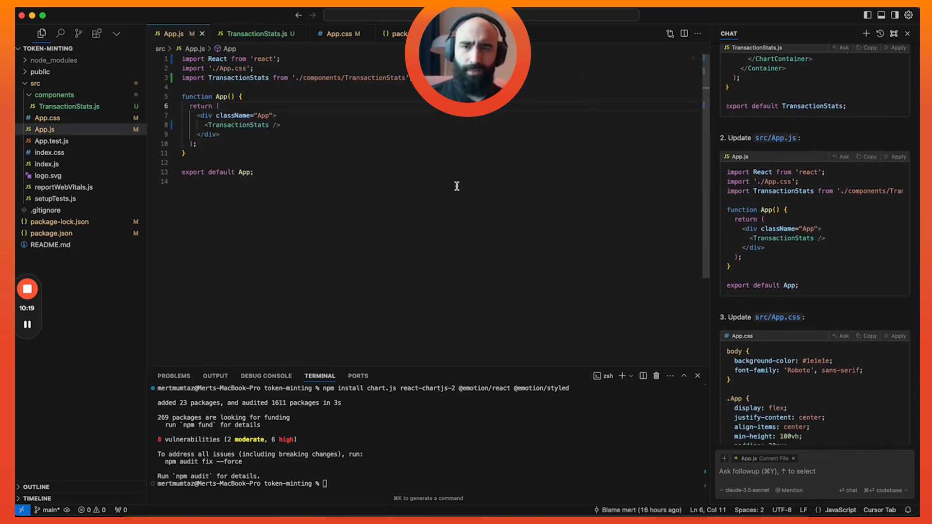
pyautogui.scroll(-3)
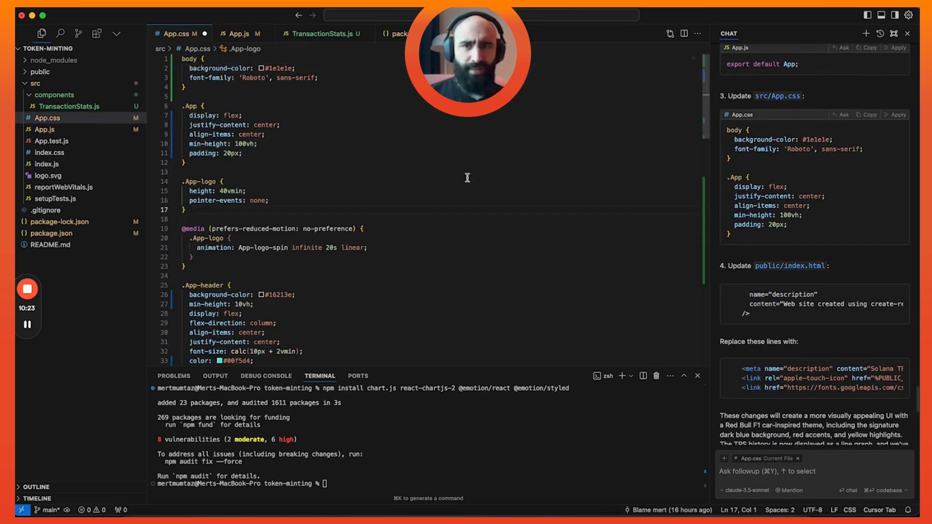
pyautogui.scroll(-3)
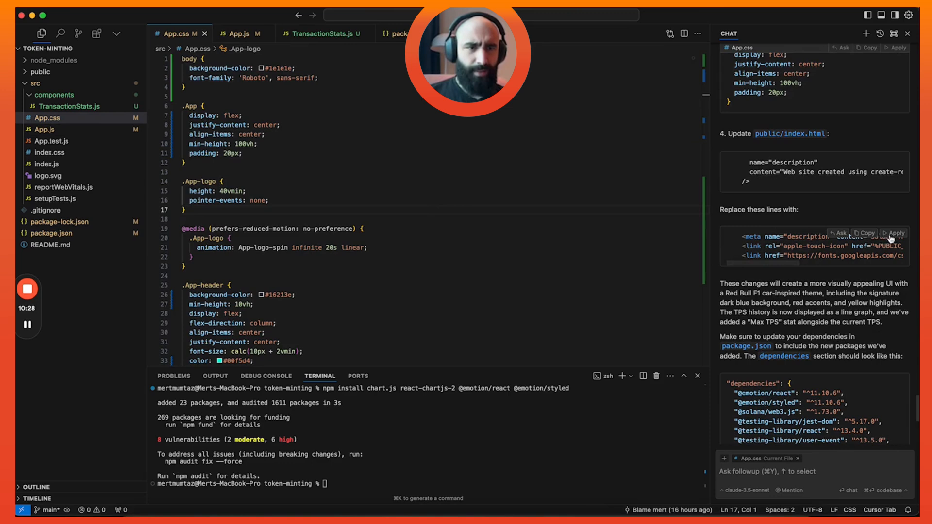
# Step: Apply the Solana TPS Monitor description and Roboto font to index.html, and dependencies to package.json
pyautogui.click(897, 232)
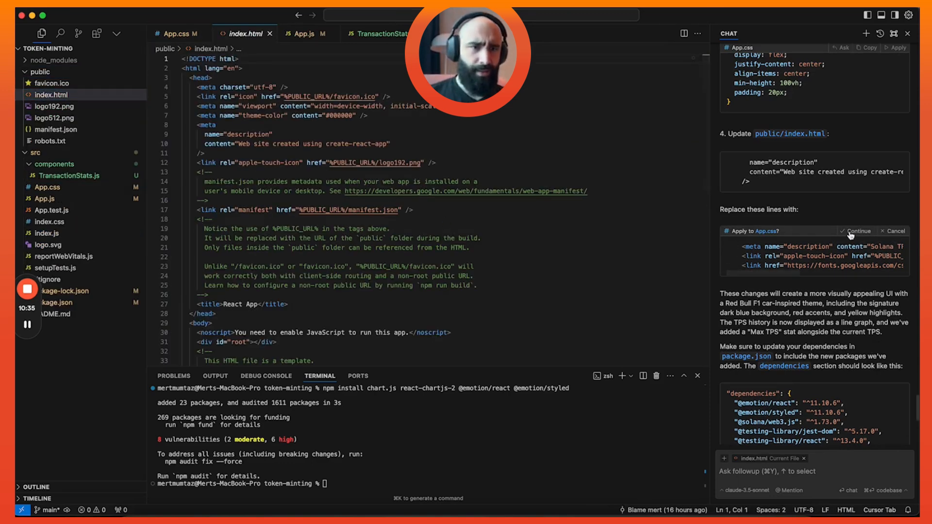
pyautogui.click(177, 33)
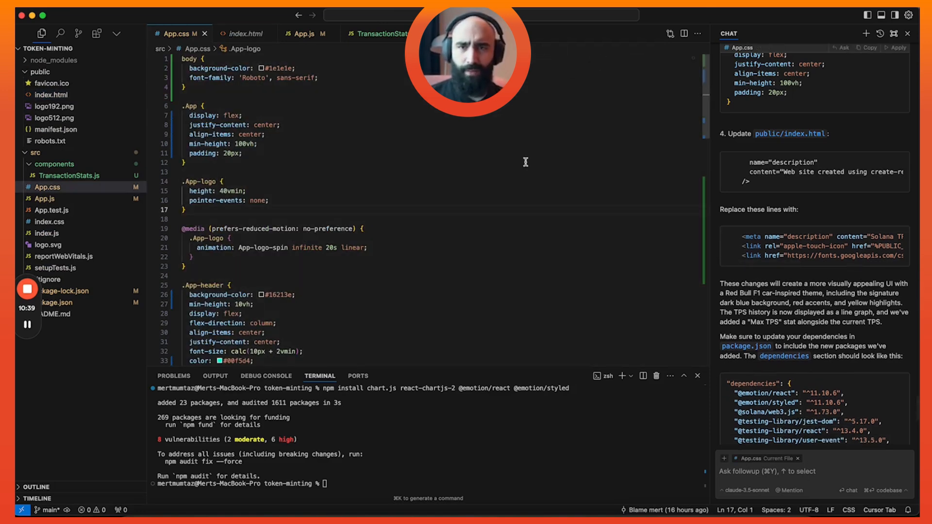
pyautogui.click(244, 34)
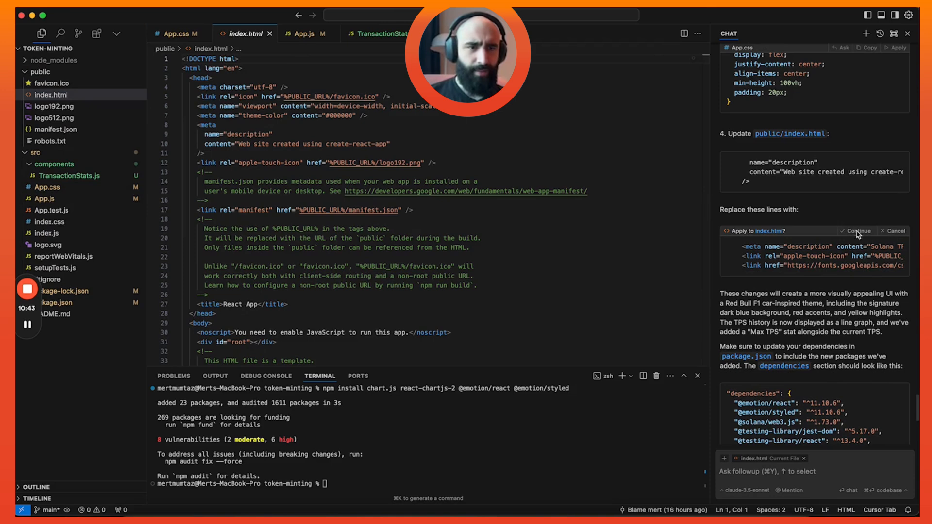
pyautogui.click(855, 231)
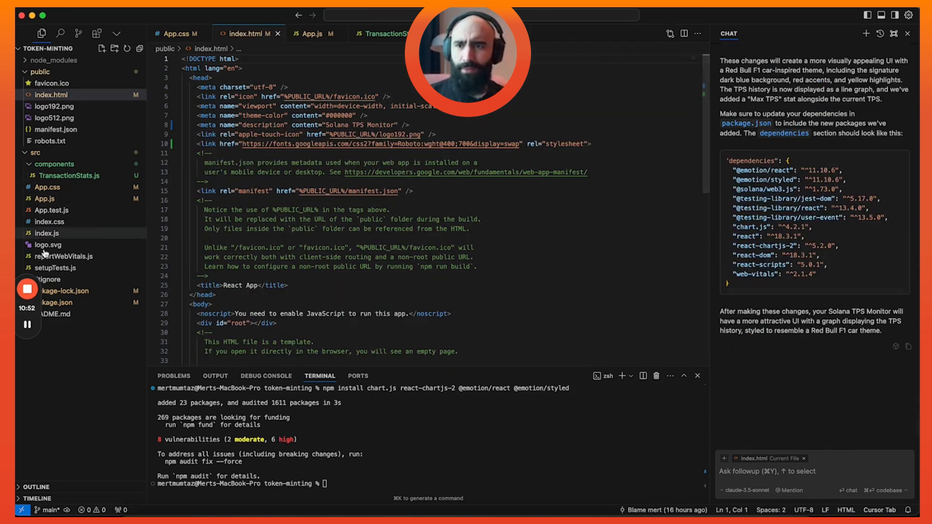
pyautogui.click(55, 301)
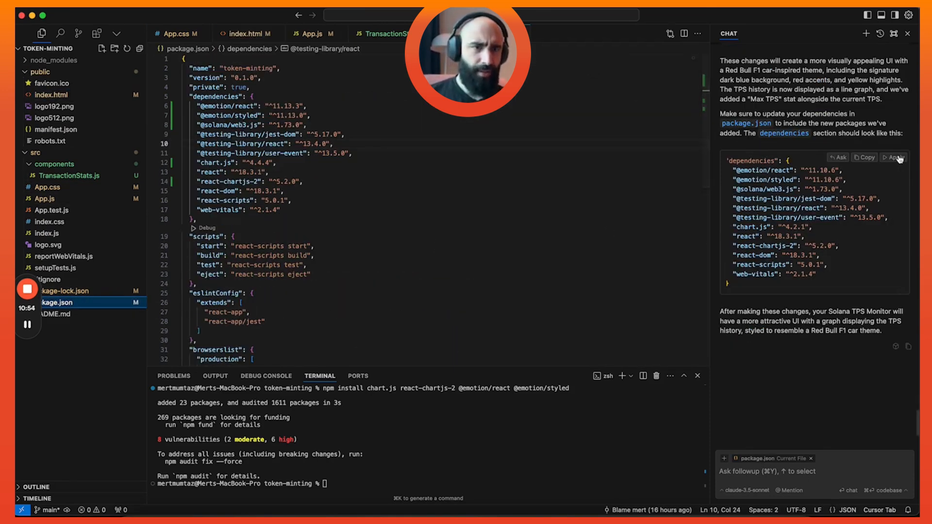
pyautogui.click(894, 157)
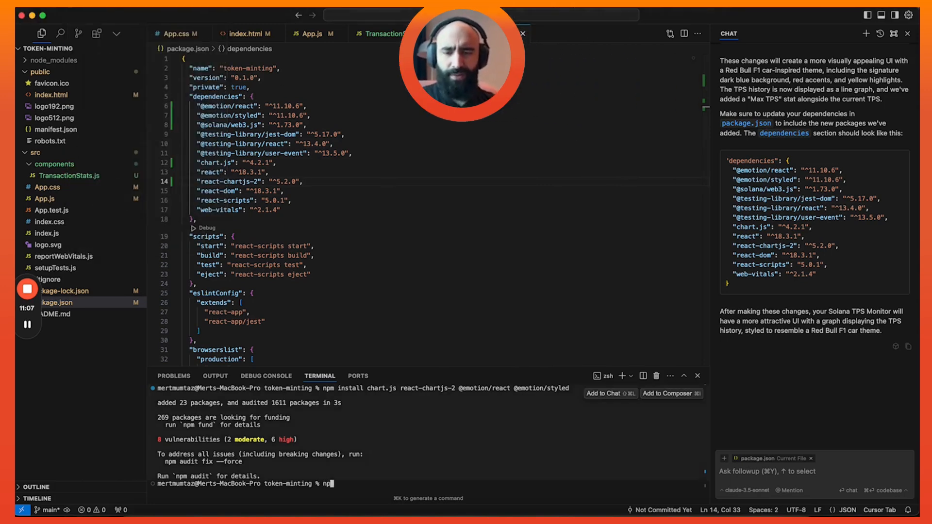
# Step: Run npm i, then npm start until webpack compiles with only 8 warnings
pyautogui.write('npm i')
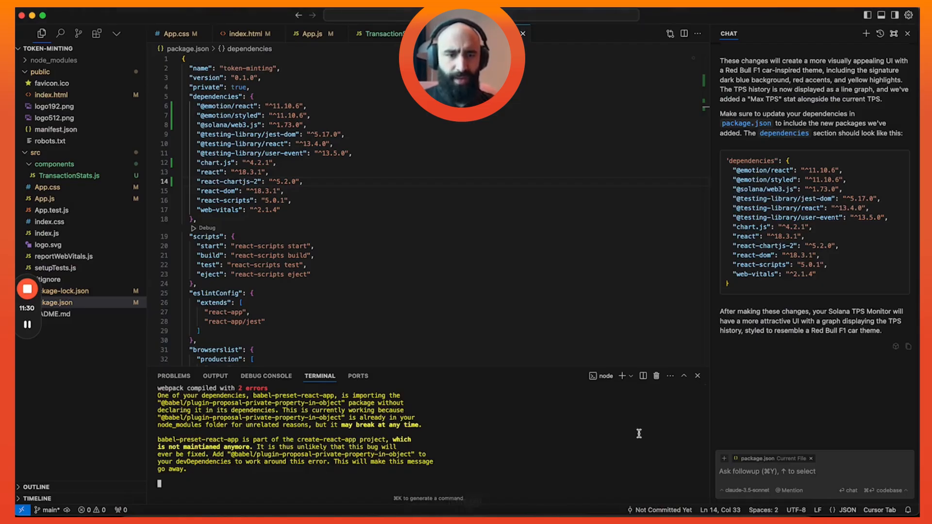
pyautogui.write('so n')
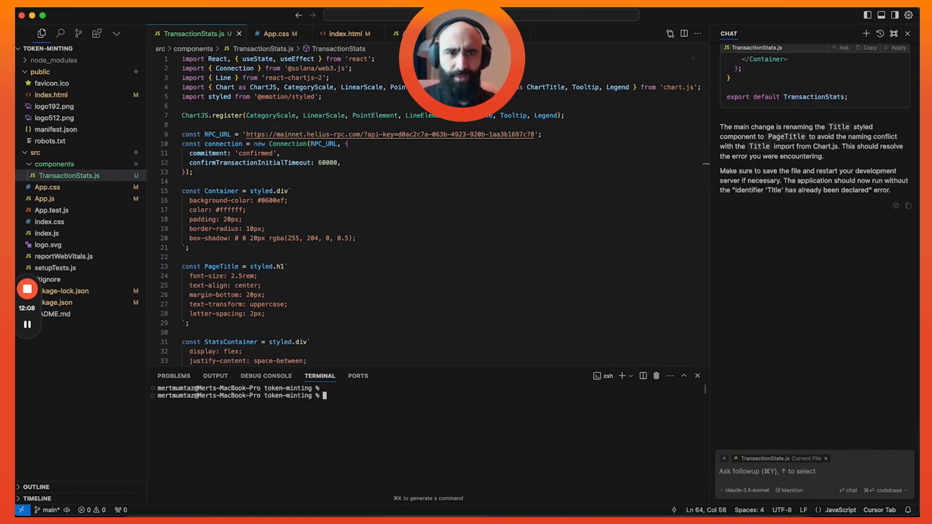
pyautogui.write('npm start')
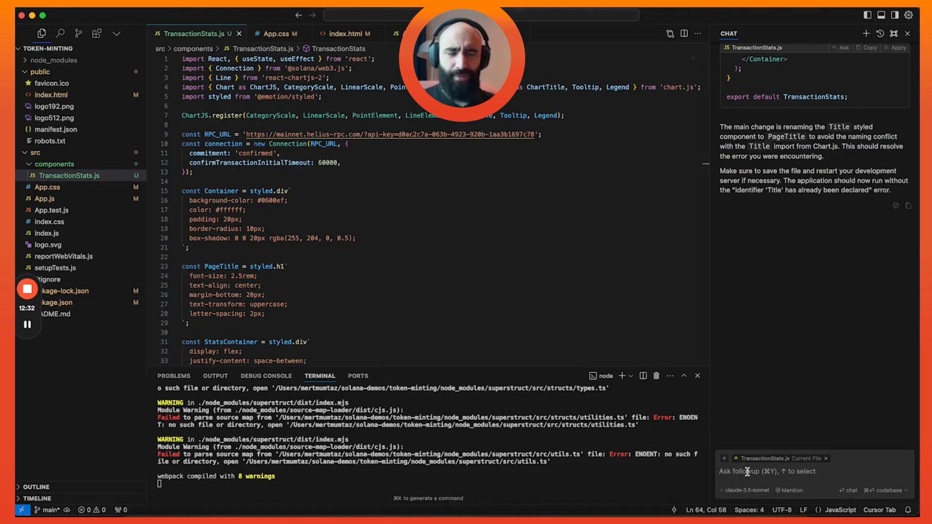
# Step: Send the AI a request for a clean cyberpunk colour palette, keeping all component logic unchanged
pyautogui.write('okay so the app is now functional.')
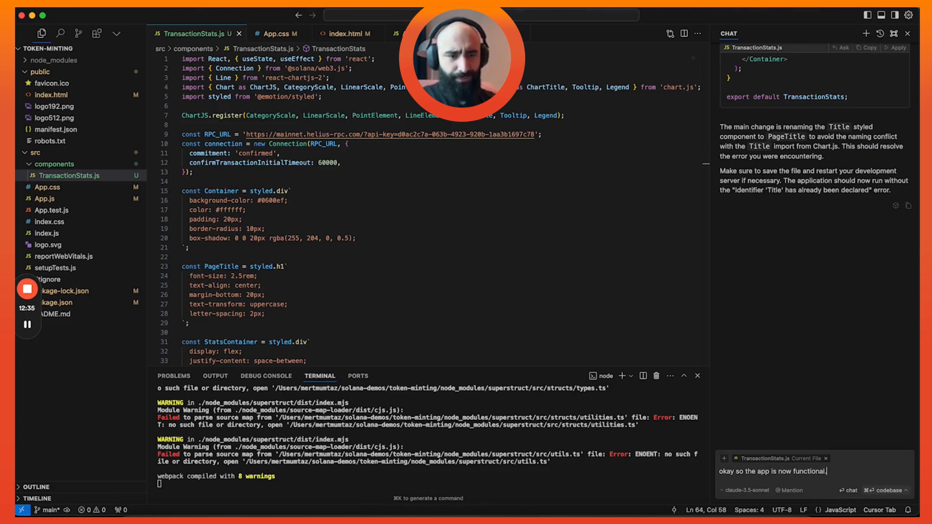
pyautogui.write('I want you to keep')
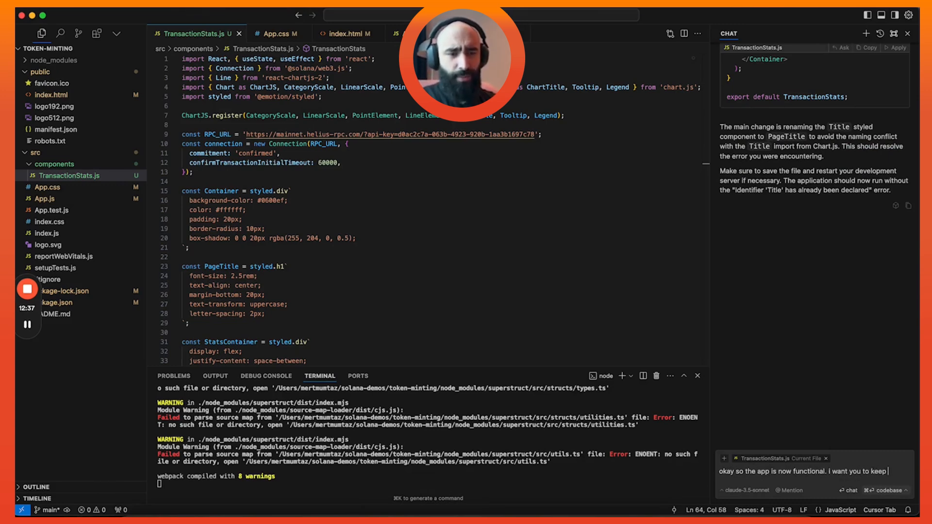
pyautogui.write('all app comp')
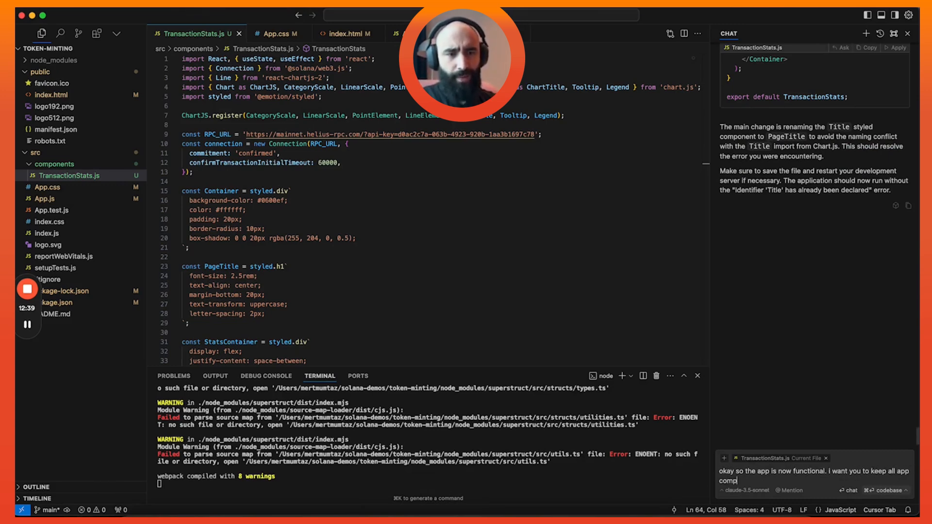
pyautogui.write('components the same')
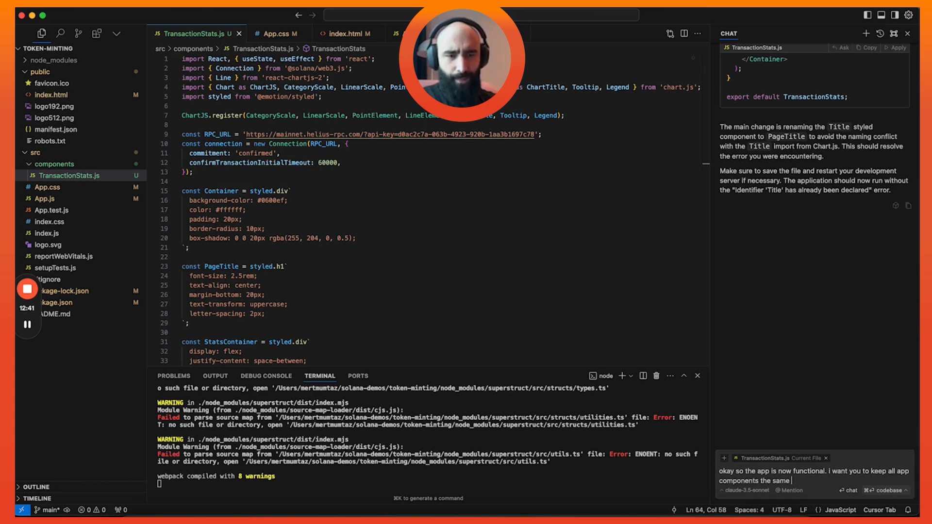
pyautogui.write('loig')
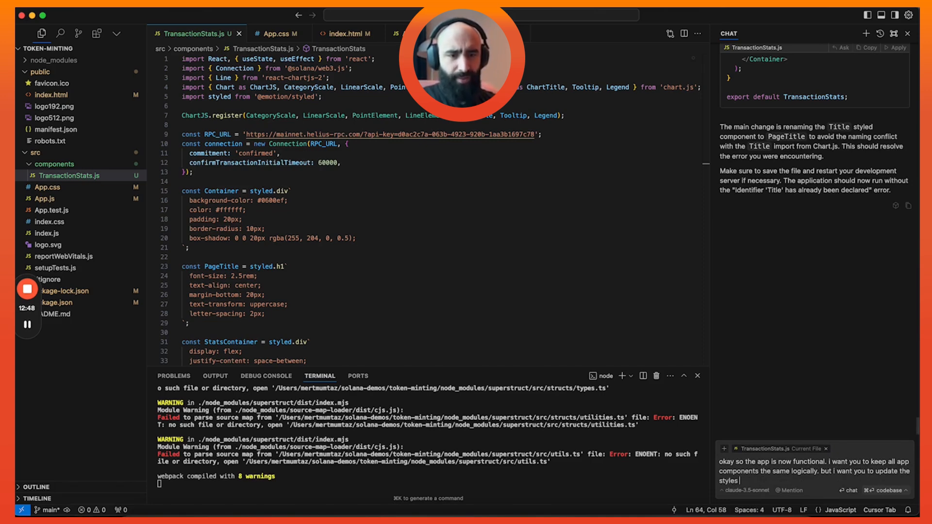
pyautogui.write('so that the color palette is')
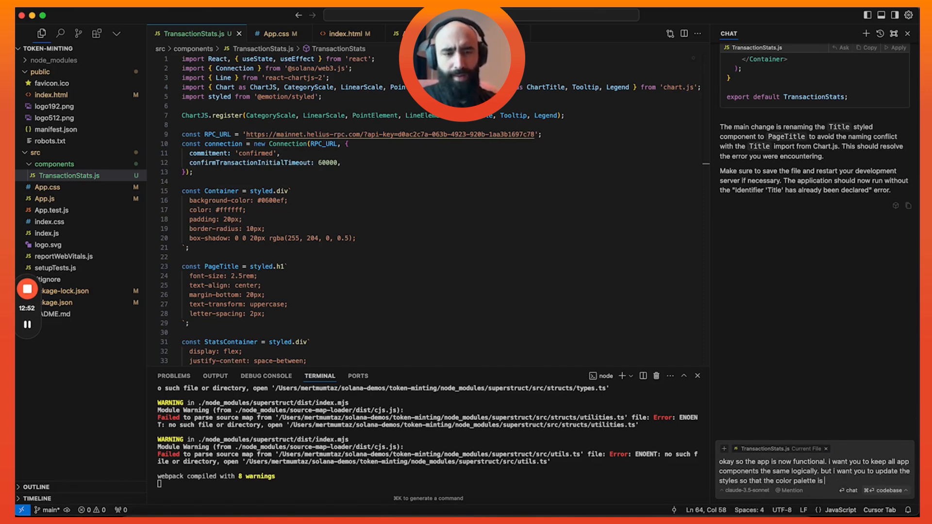
pyautogui.write('a clean cyberpunk theme')
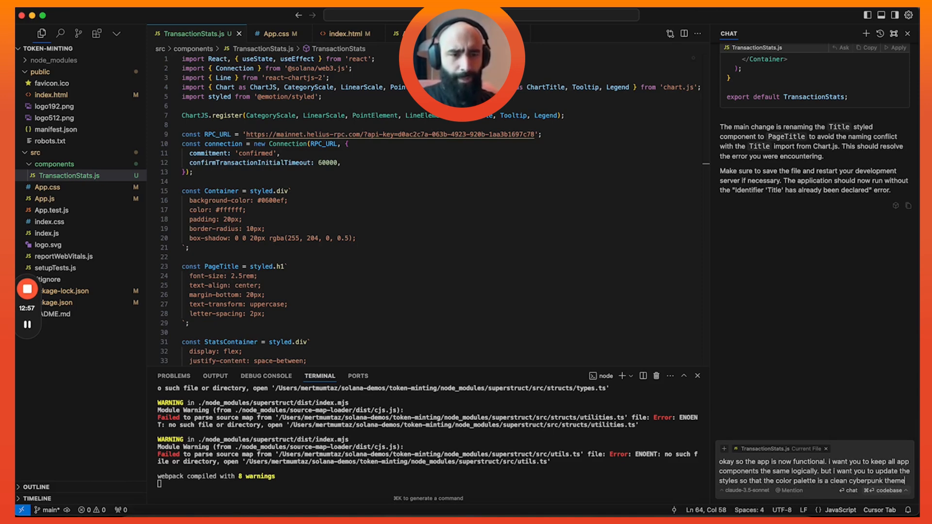
pyautogui.write('that would make steve jobs a happy')
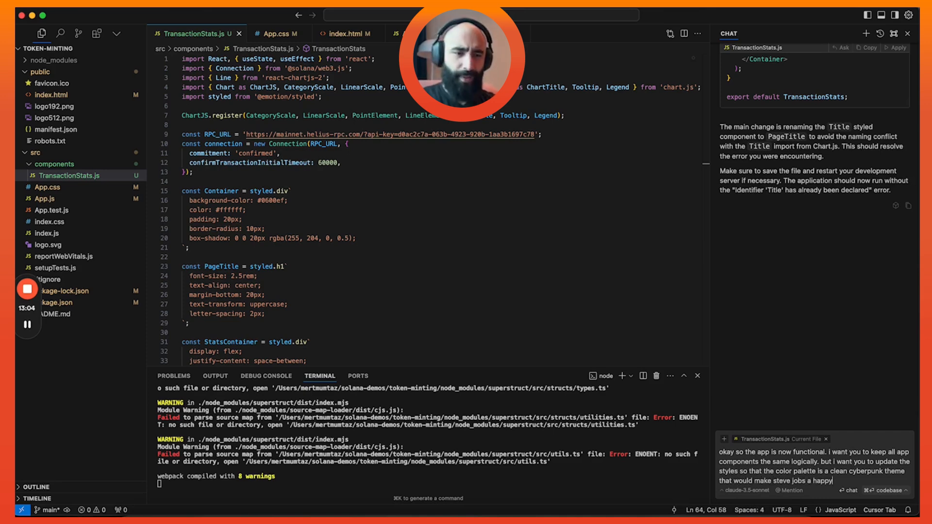
pyautogui.write('man. dont let me down, make it sexy')
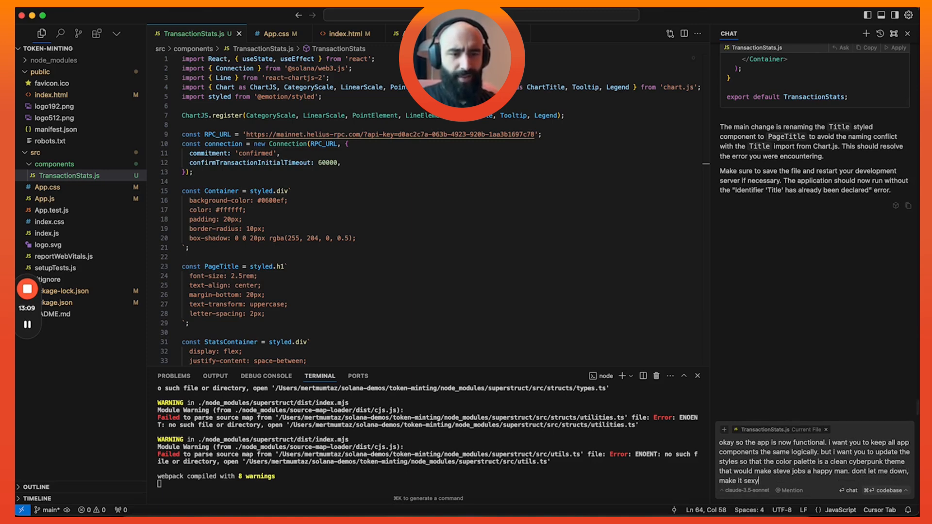
pyautogui.write('thanks.')
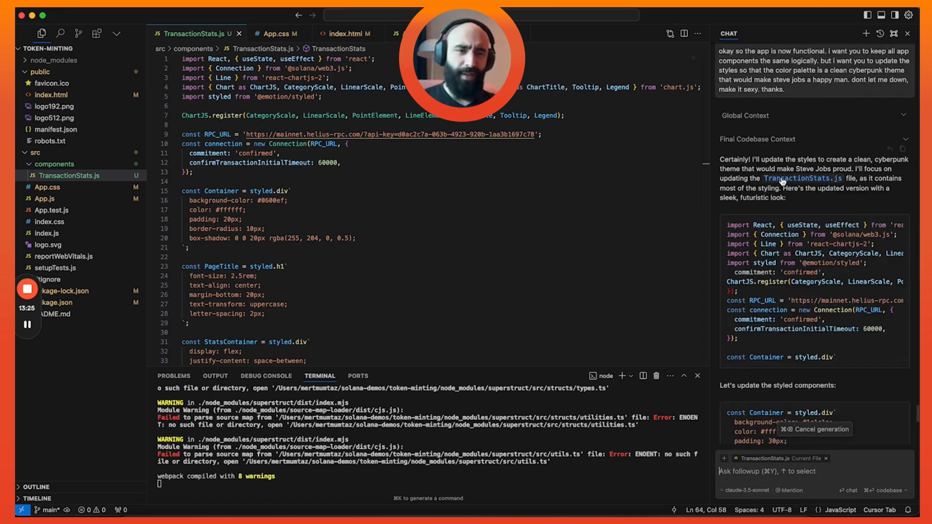
# Step: Apply the black page background to index.css, return to TransactionStats.js, and rerun npm start
pyautogui.scroll(-3)
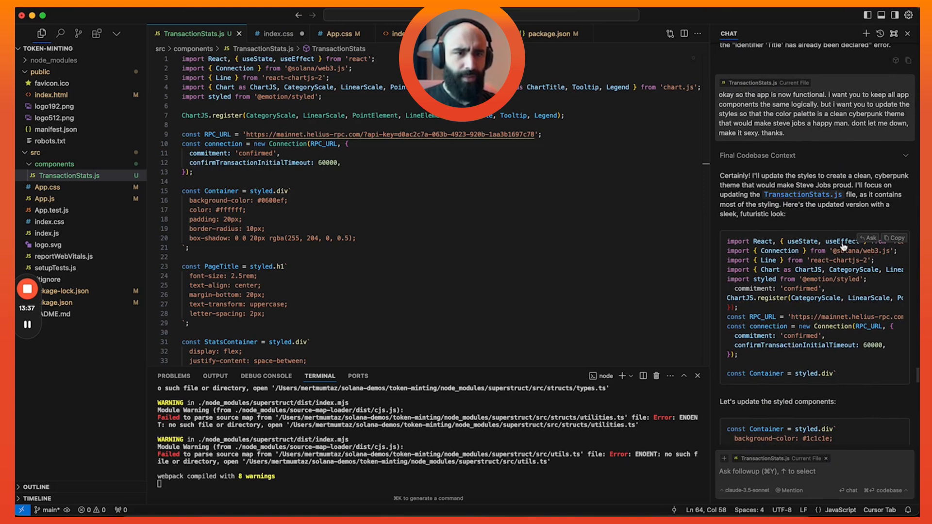
pyautogui.scroll(-3)
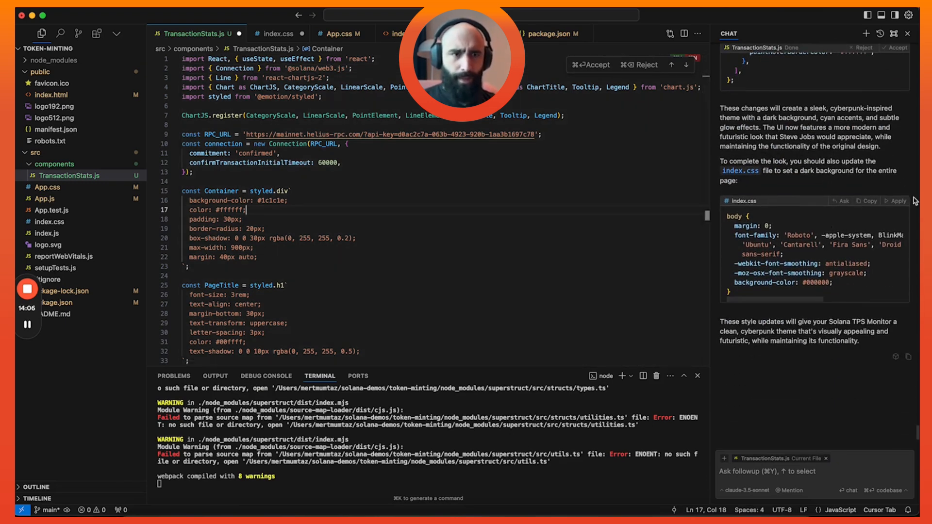
pyautogui.click(897, 201)
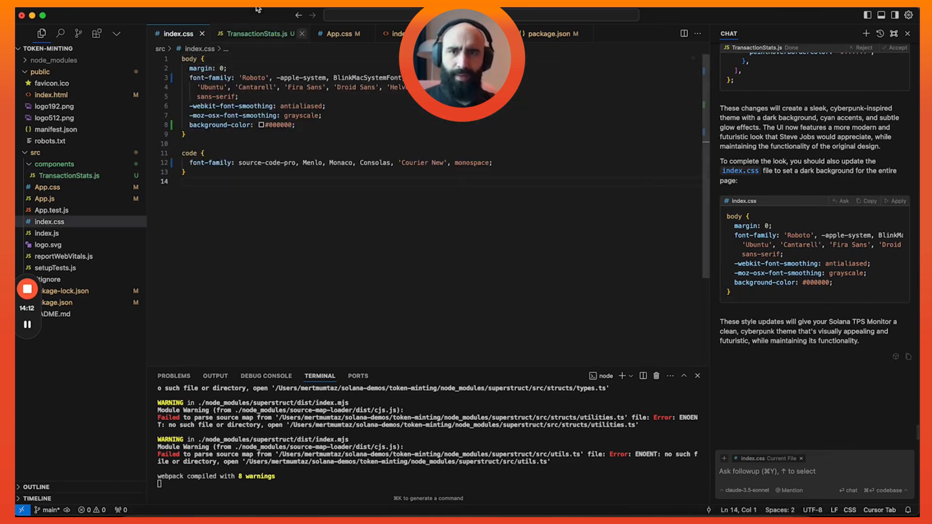
pyautogui.click(257, 34)
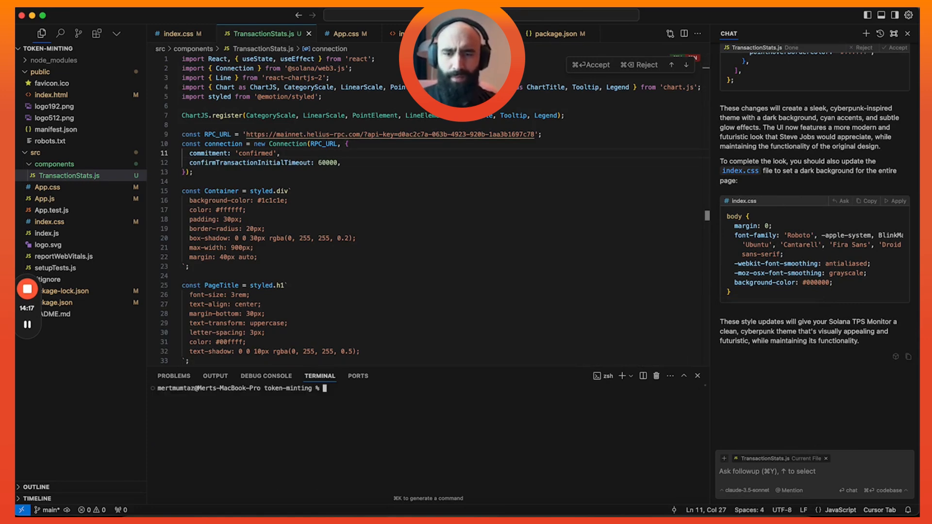
pyautogui.write('npm start')
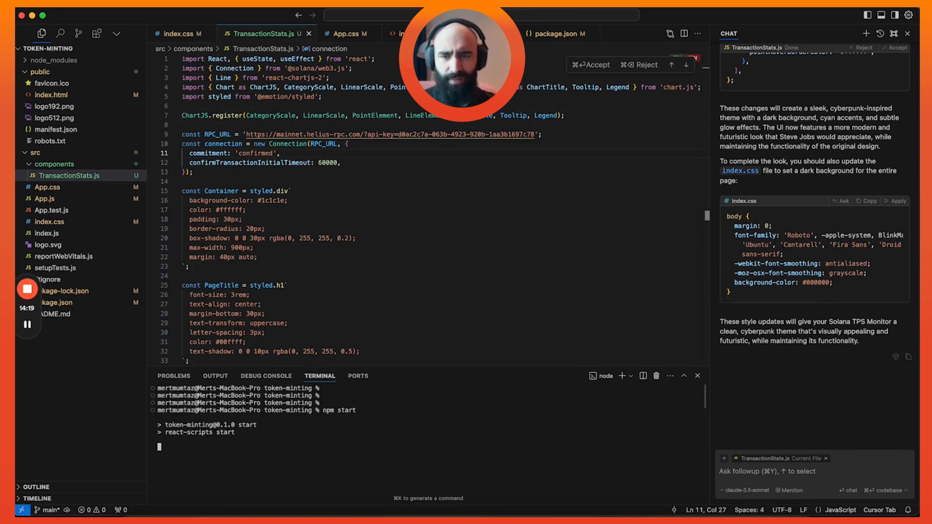